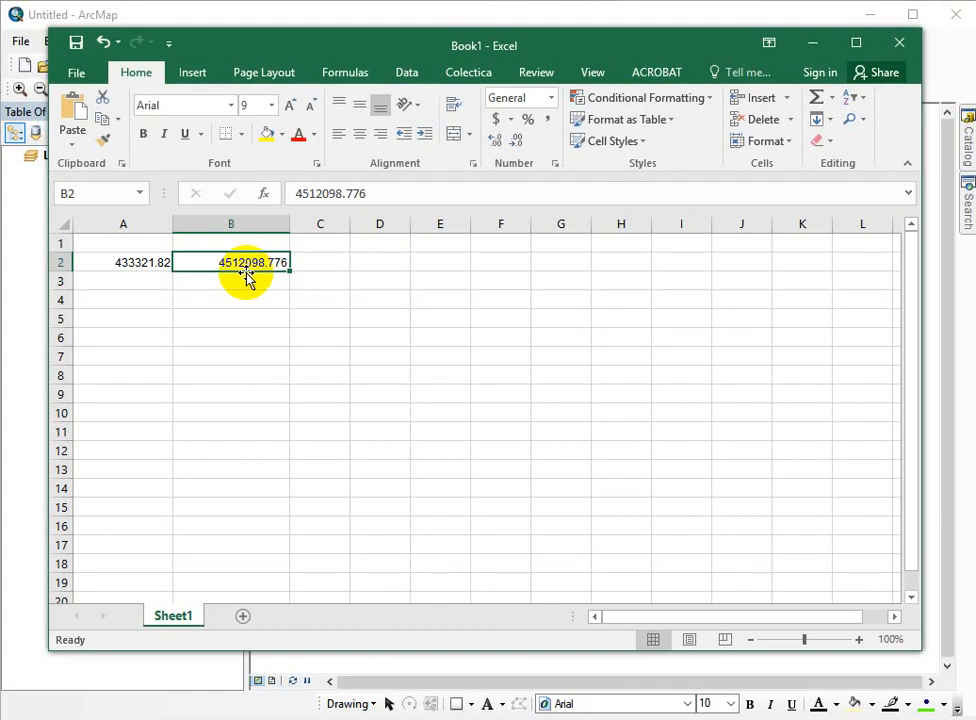
mouse_move(240, 293)
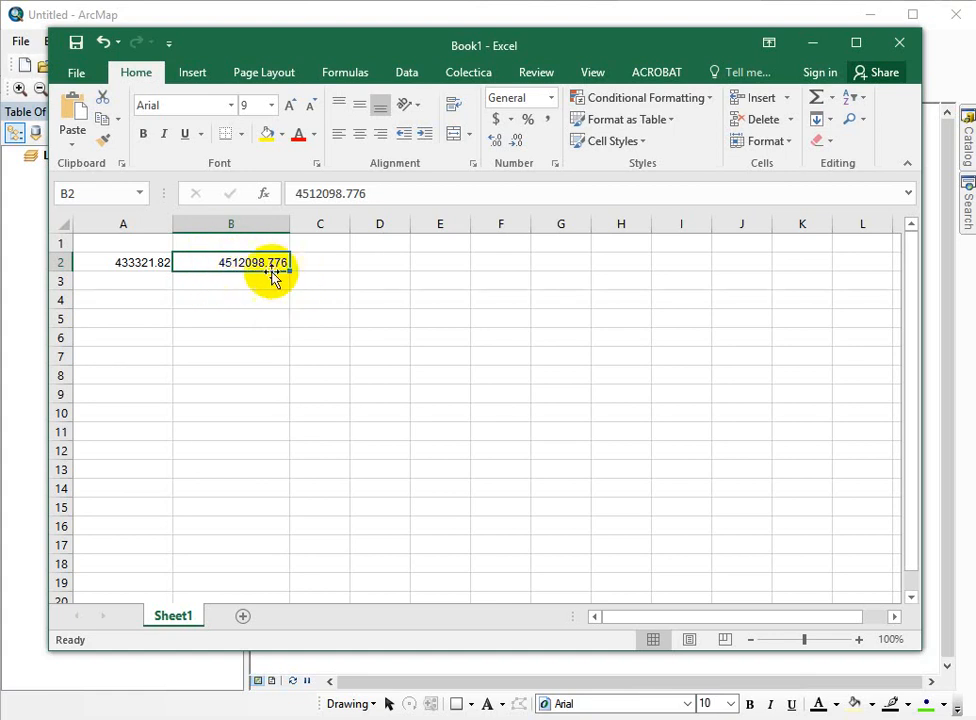
Step: Type the headers Northing in B1 and Easting in A1 above the coordinate values
click(231, 243)
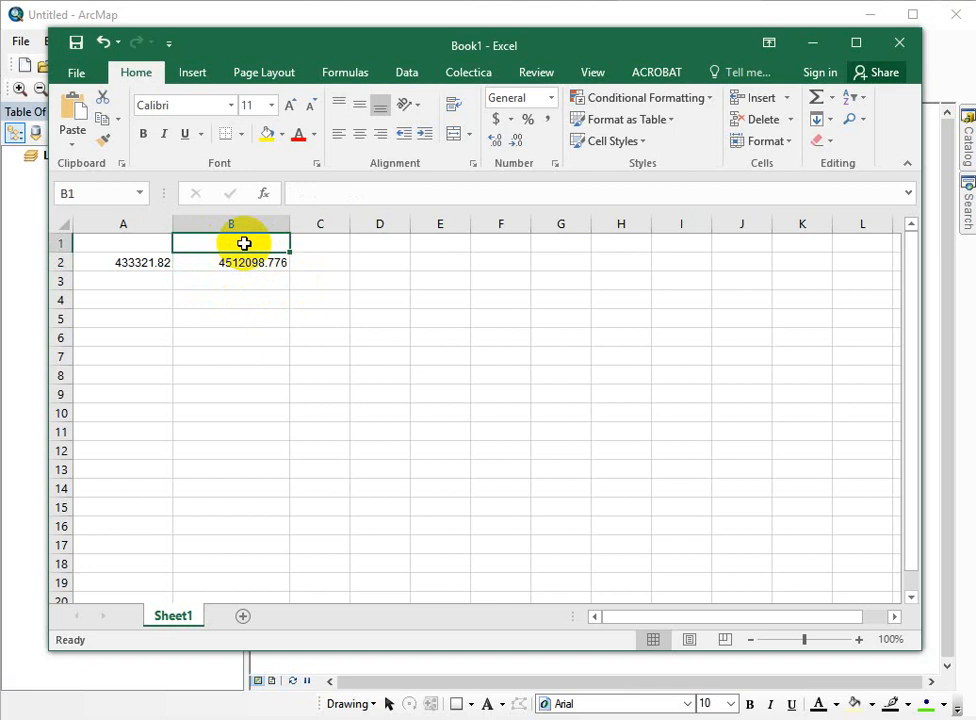
text(Northing)
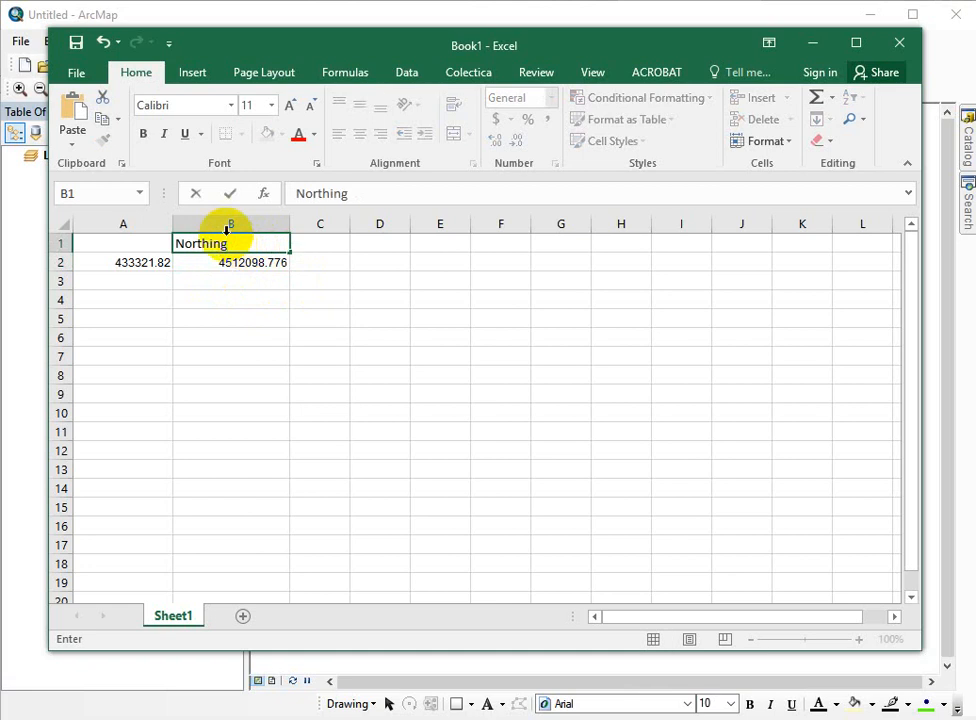
click(123, 243)
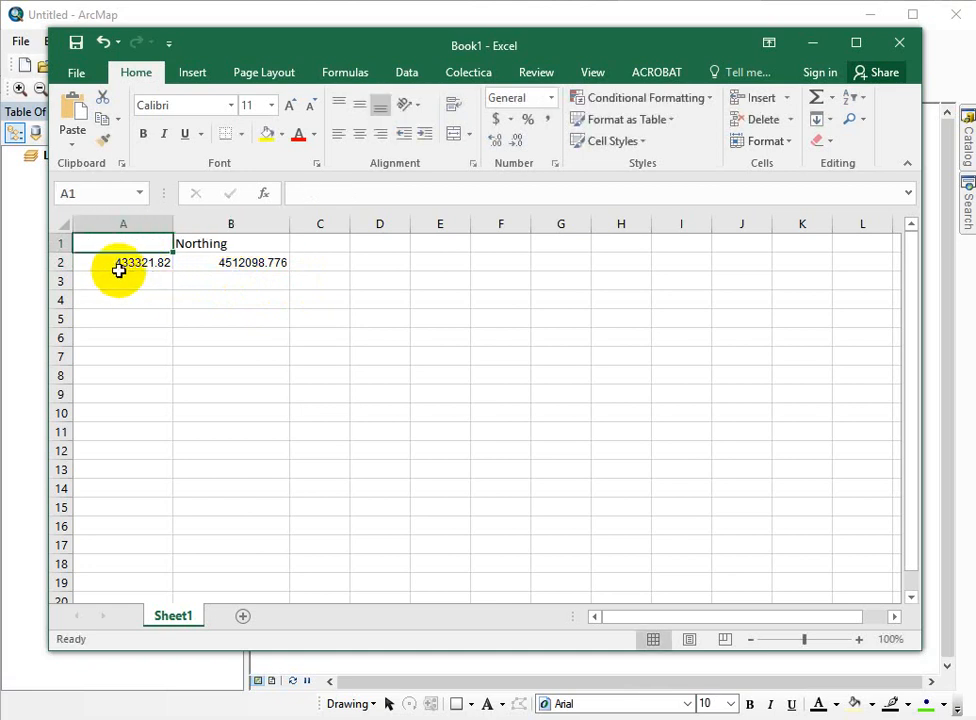
text(Easting)
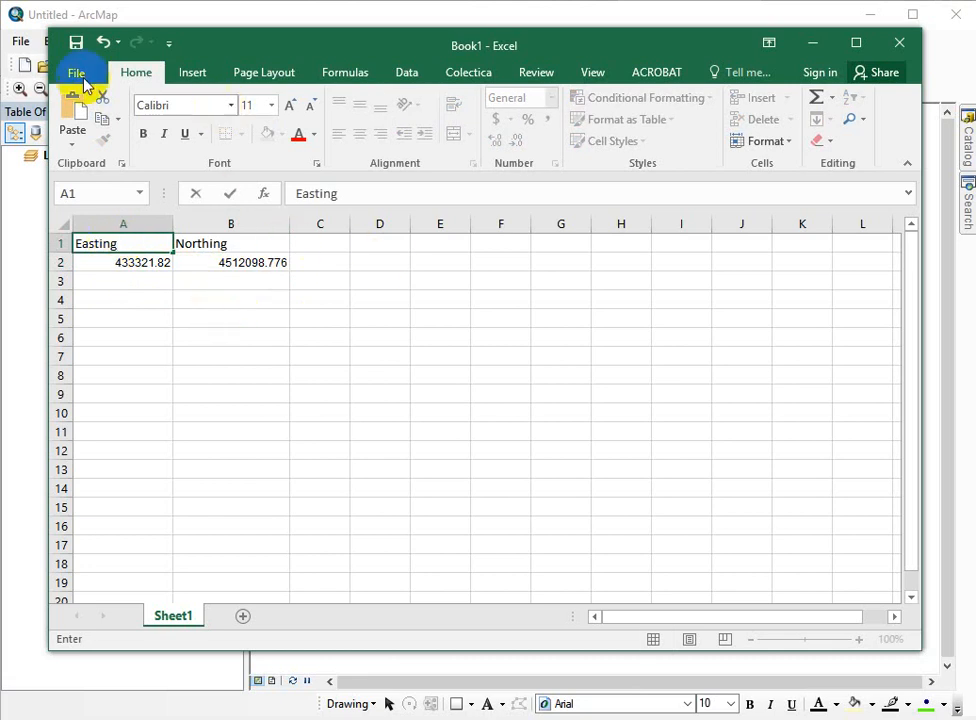
Step: Save the Easting/Northing workbook through Save As, keeping the name Book1.xlsx in Documents
click(75, 72)
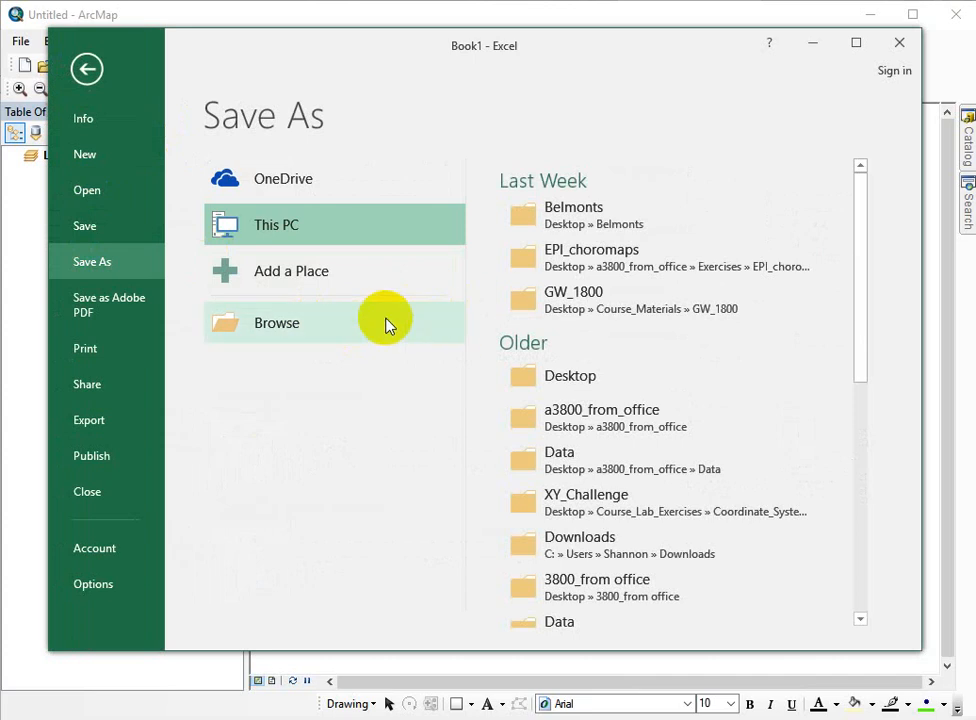
mouse_move(398, 322)
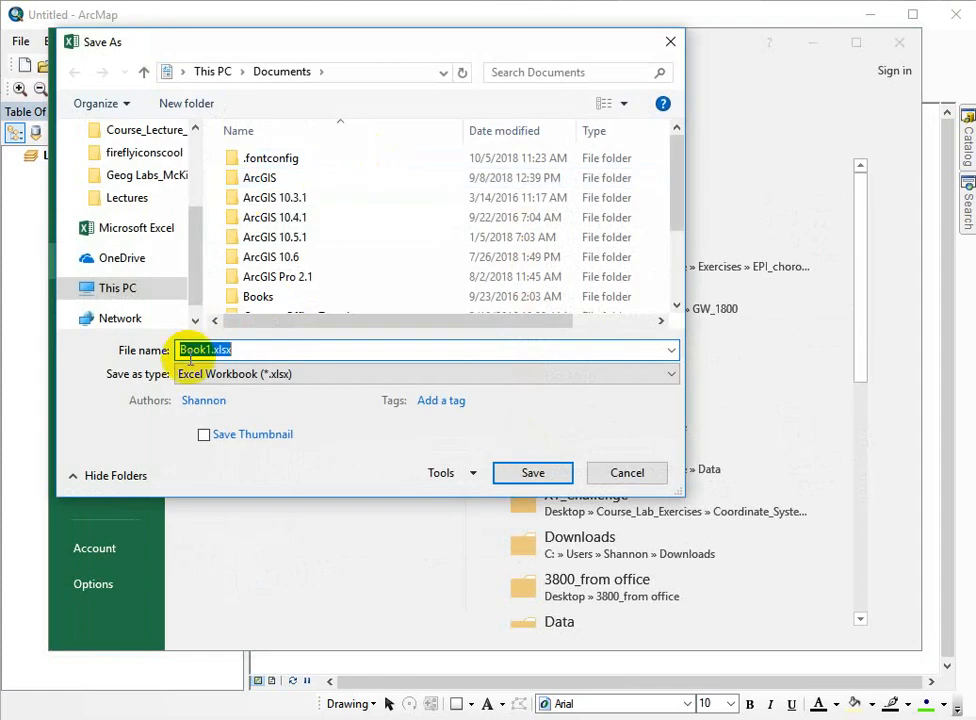
click(671, 373)
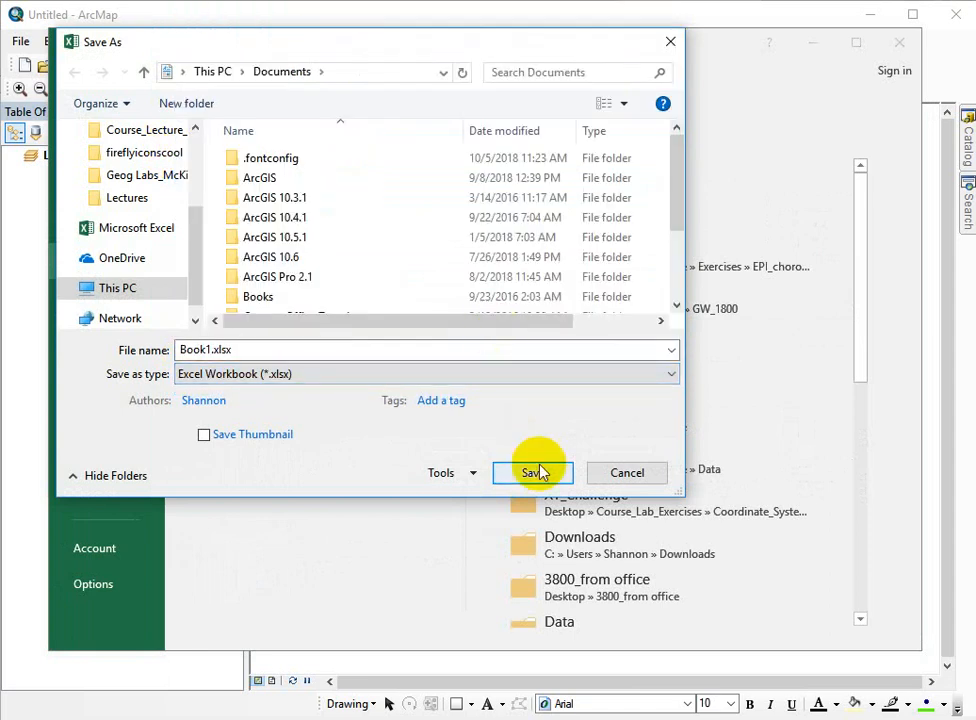
click(533, 472)
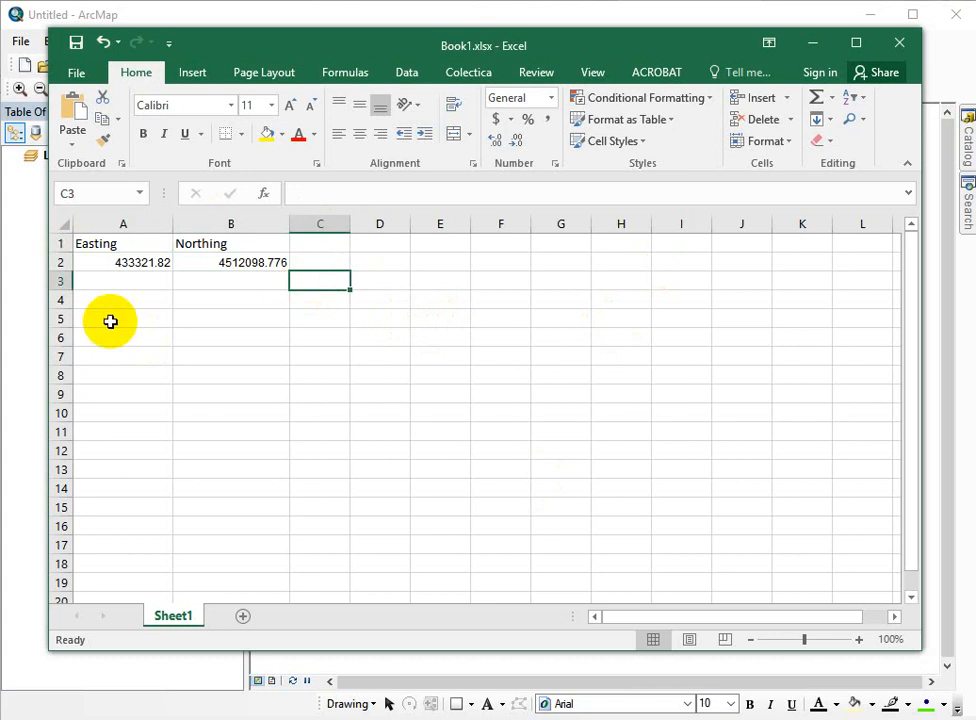
mouse_move(527, 320)
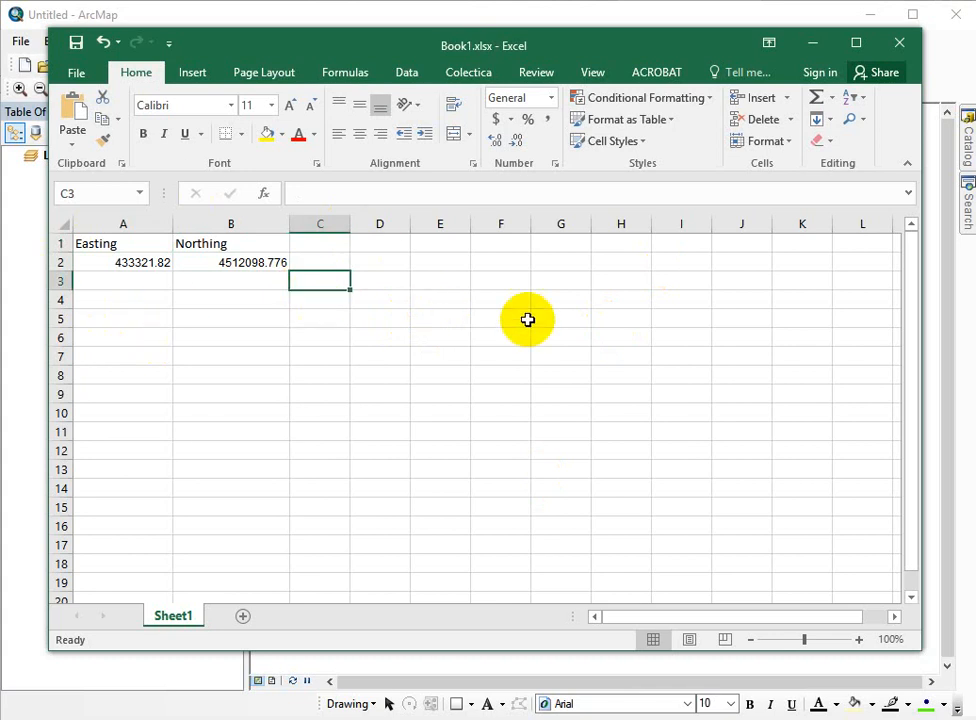
mouse_move(389, 476)
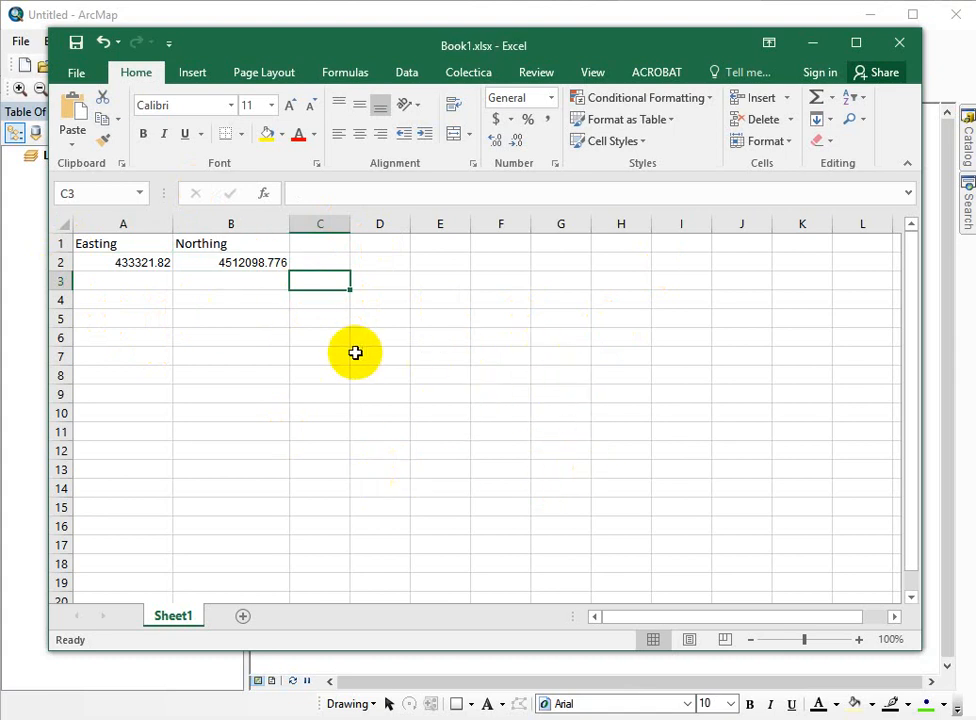
mouse_move(755, 65)
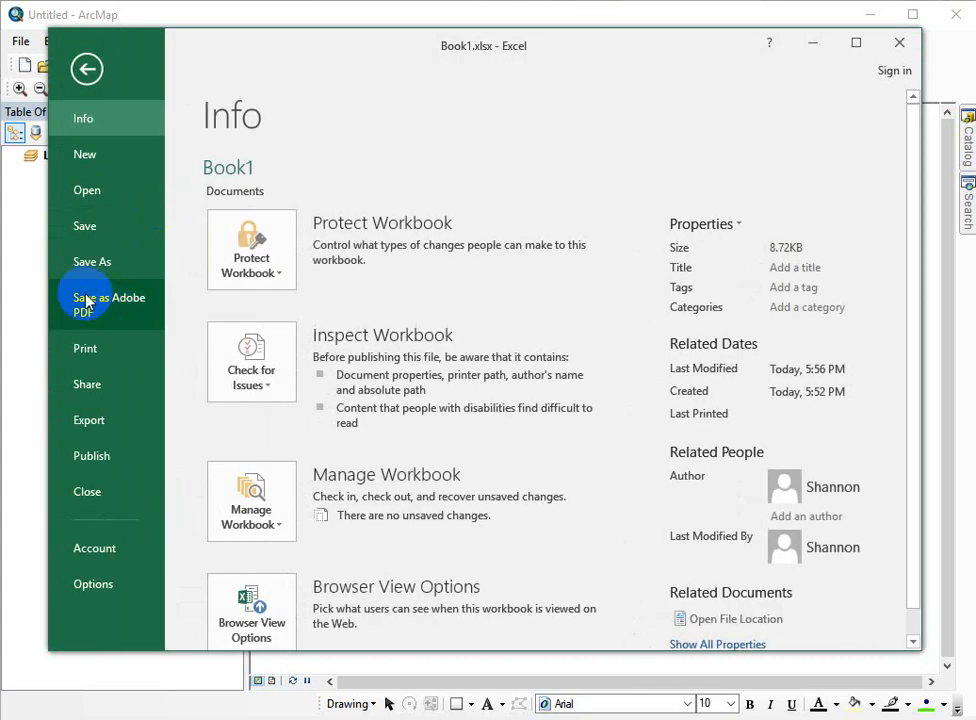
Step: Save a copy of the workbook to the Desktop named emergency.xlsx
click(91, 261)
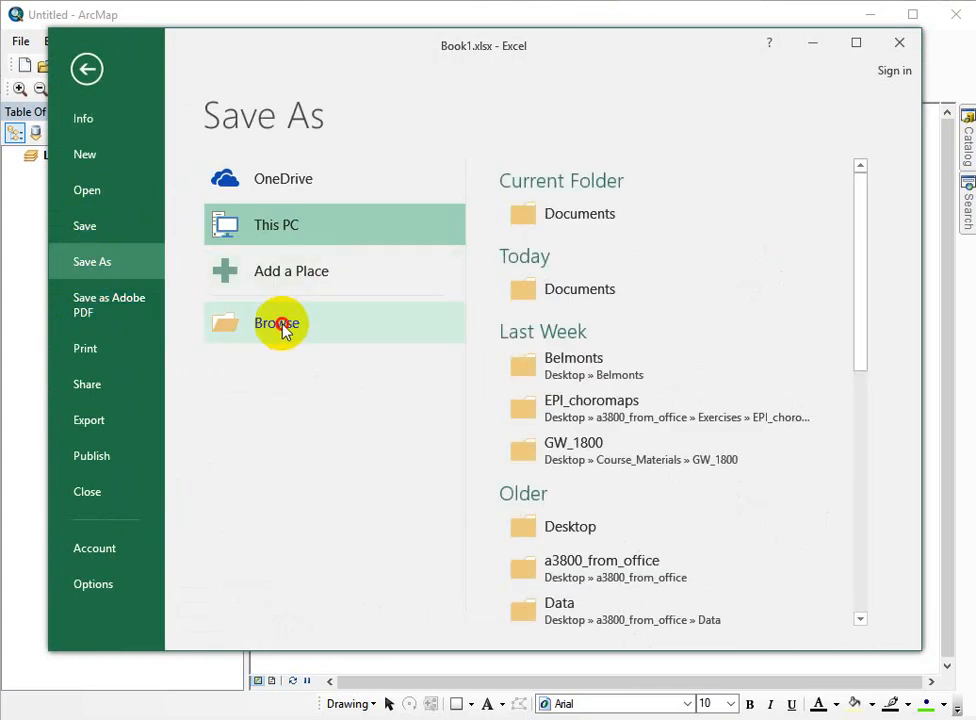
click(279, 322)
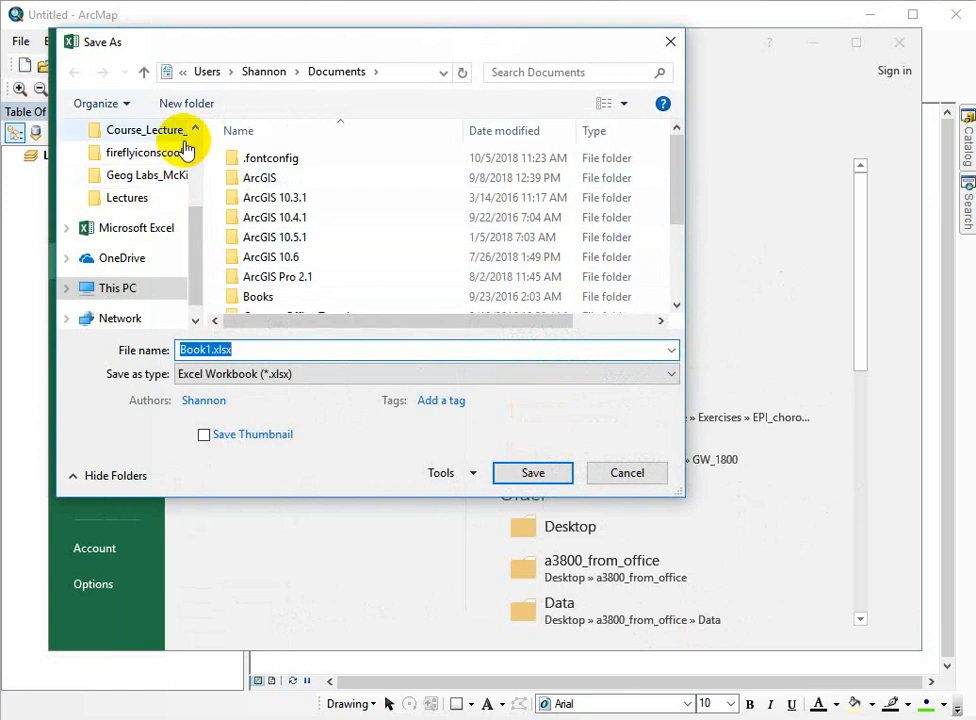
click(127, 167)
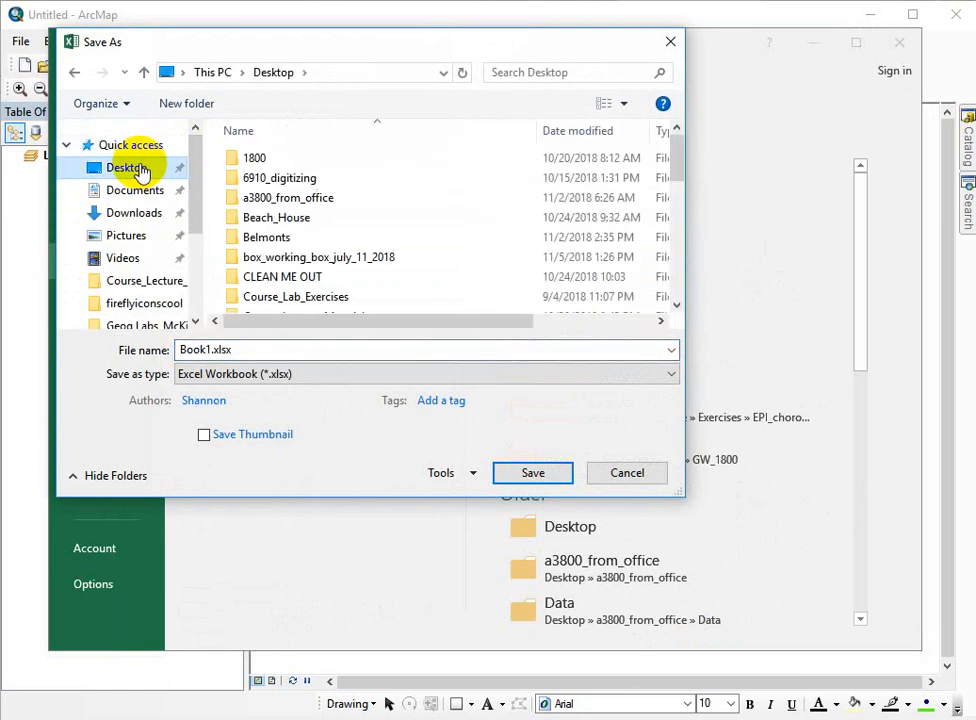
click(420, 349)
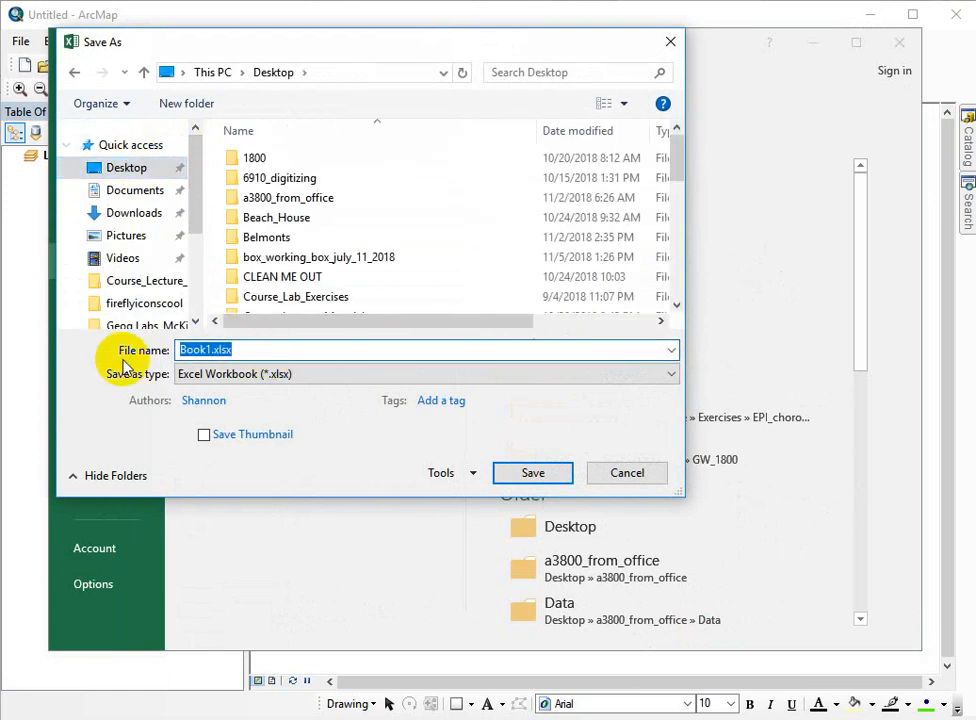
text(emergency)
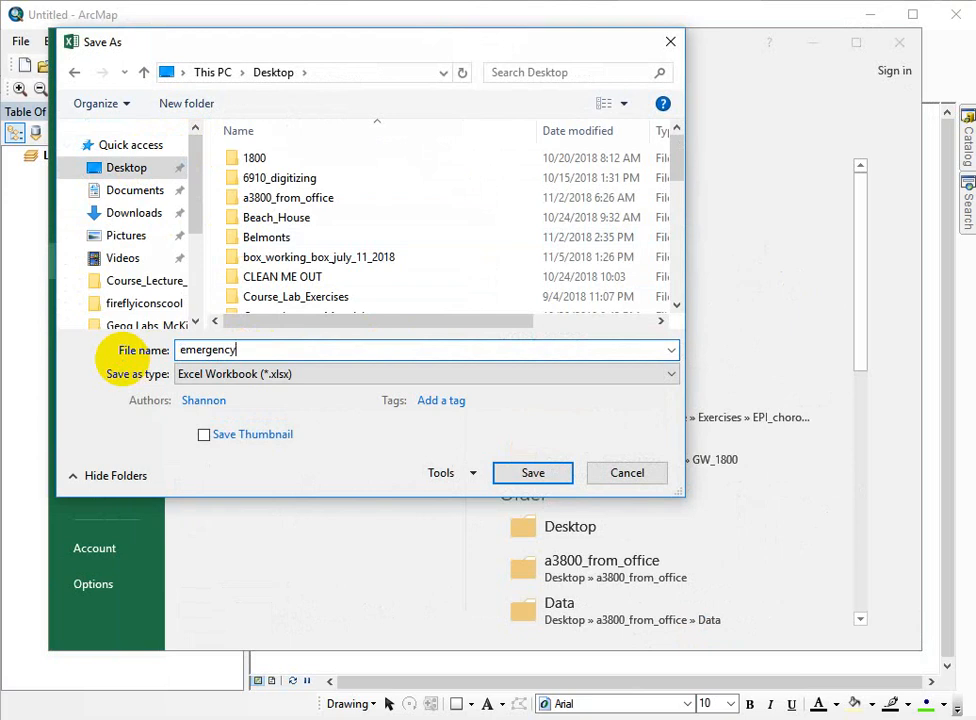
click(532, 472)
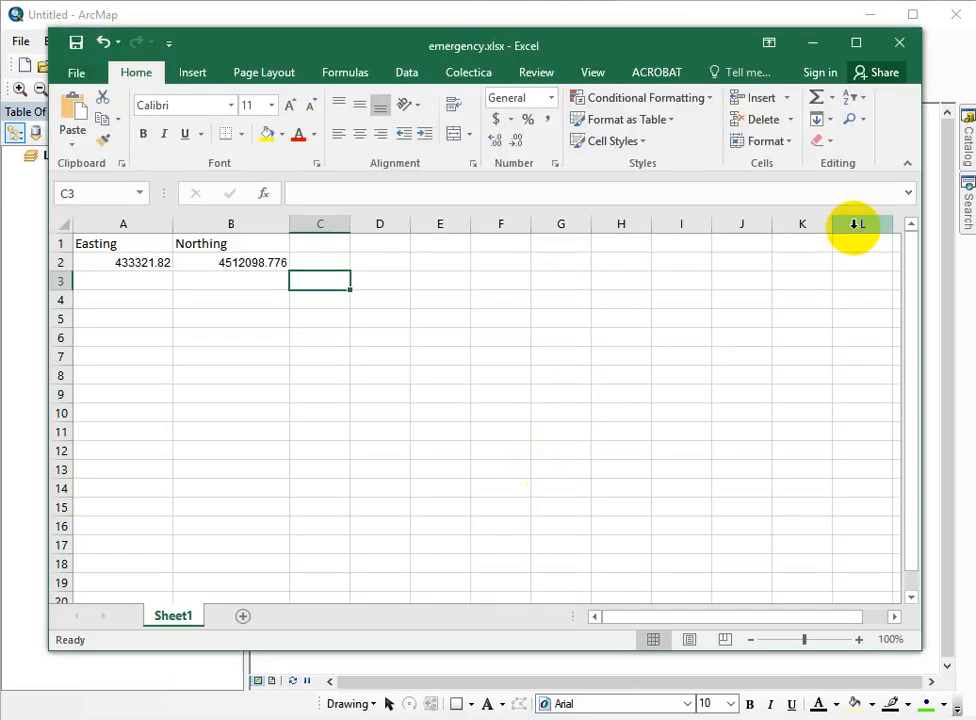
mouse_move(855, 42)
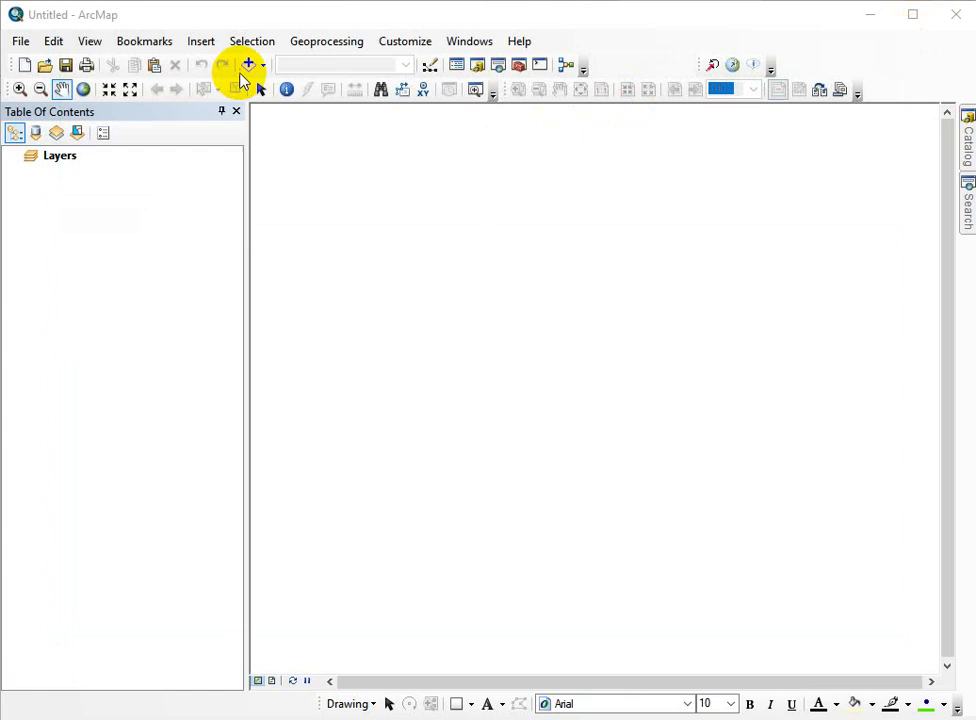
Step: Add the Sheet1$ sheet from emergency.xlsx on the Desktop as a data table
click(246, 65)
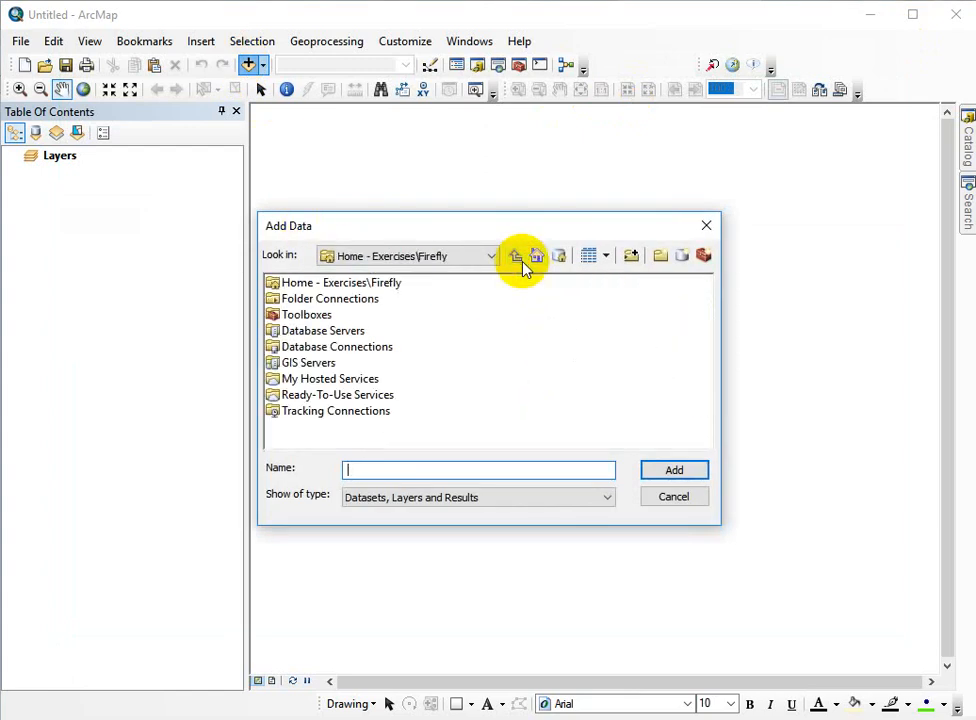
click(515, 255)
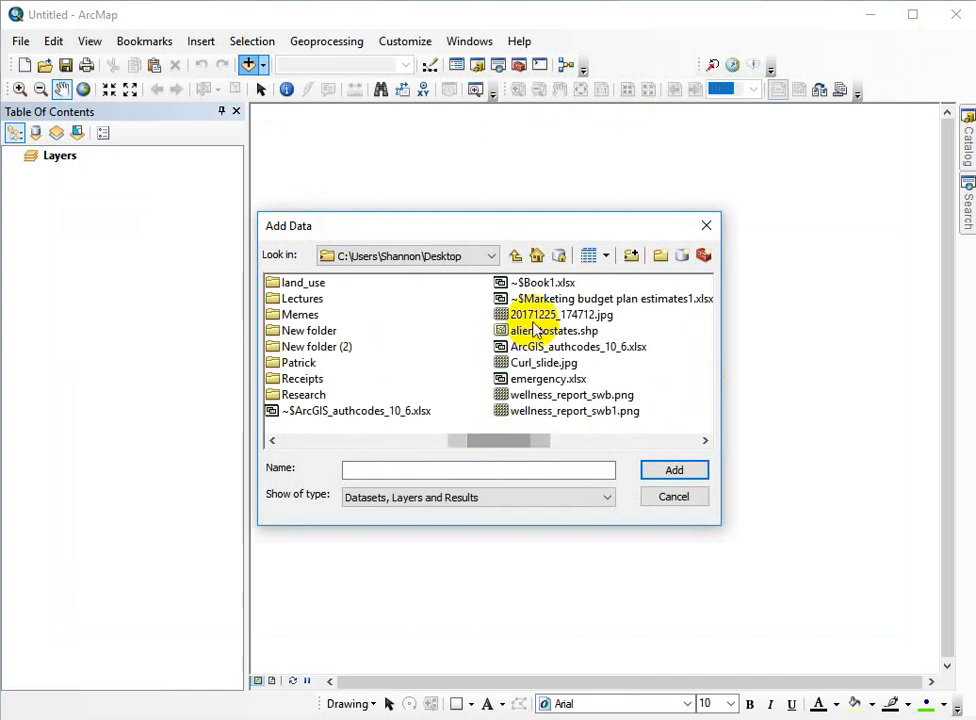
double_click(548, 378)
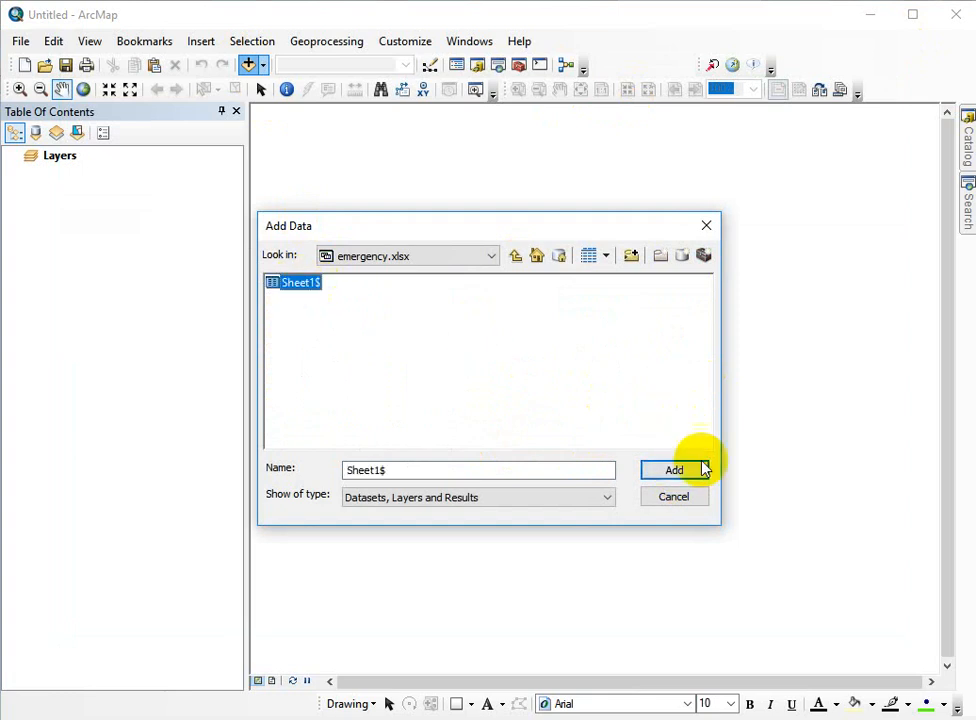
click(674, 470)
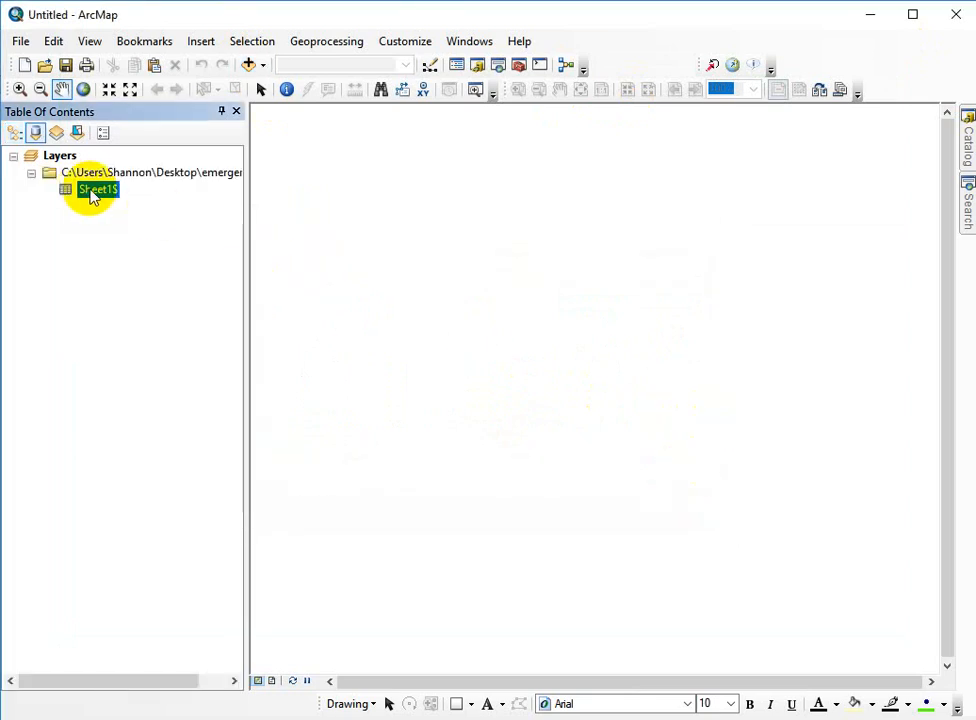
Step: Open the Sheet1$ table to check its single Easting/Northing record, then close it
double_click(97, 189)
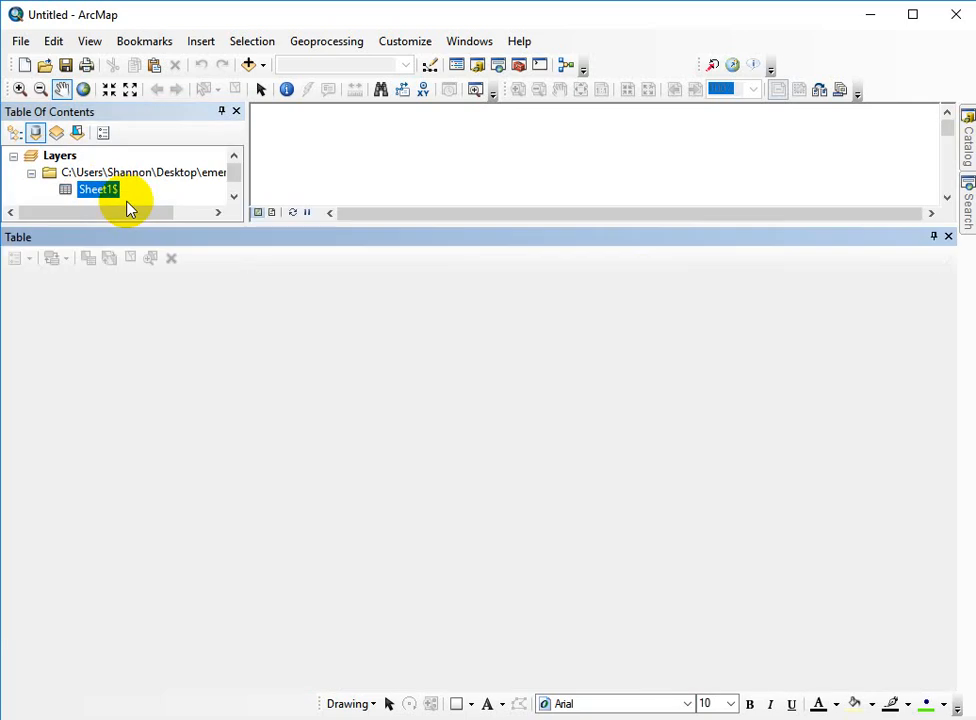
double_click(98, 189)
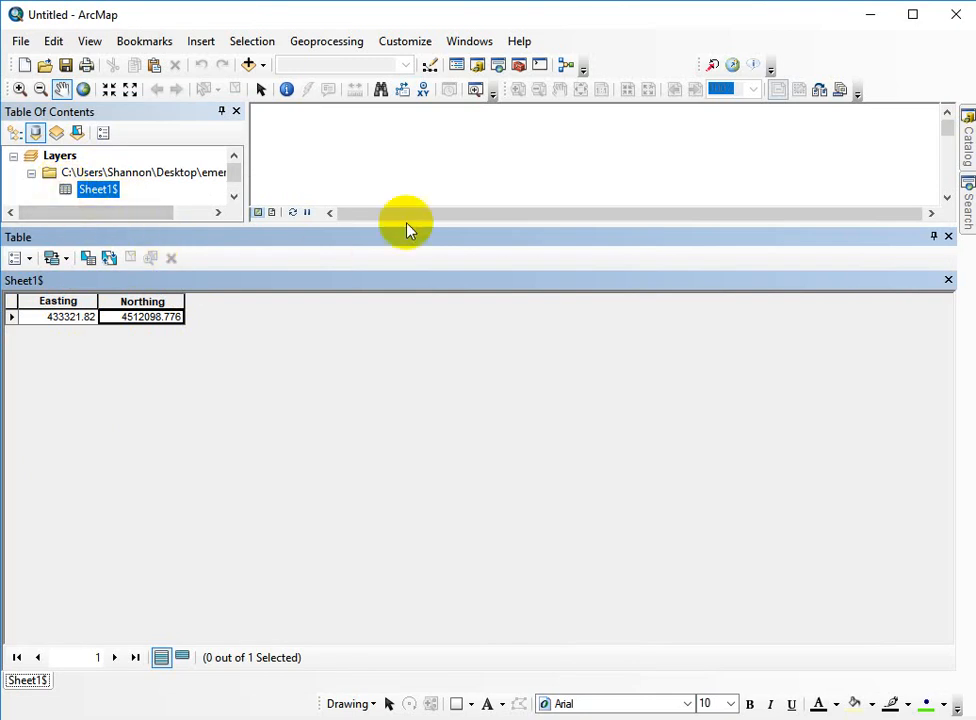
click(948, 237)
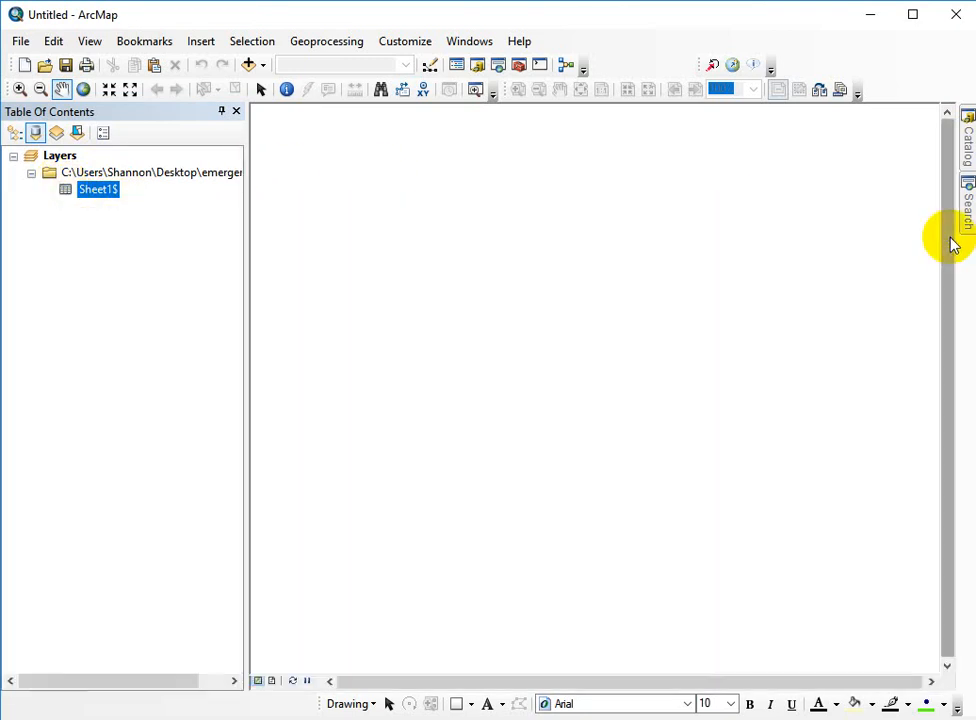
mouse_move(527, 450)
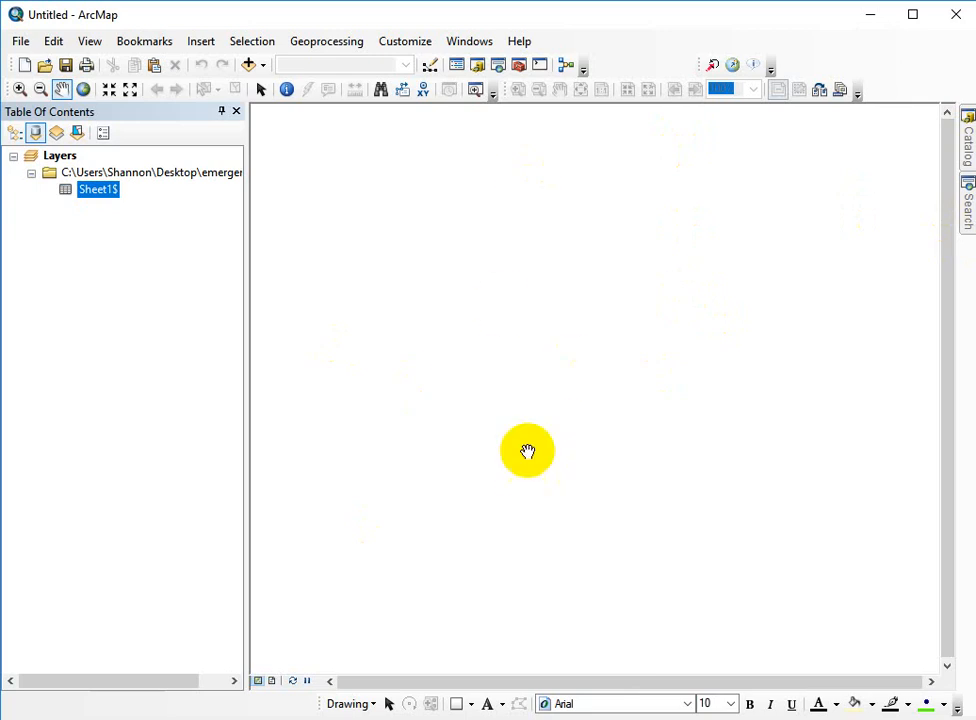
Step: Review the Layers data frame's coordinate system properties and confirm with OK
click(60, 155)
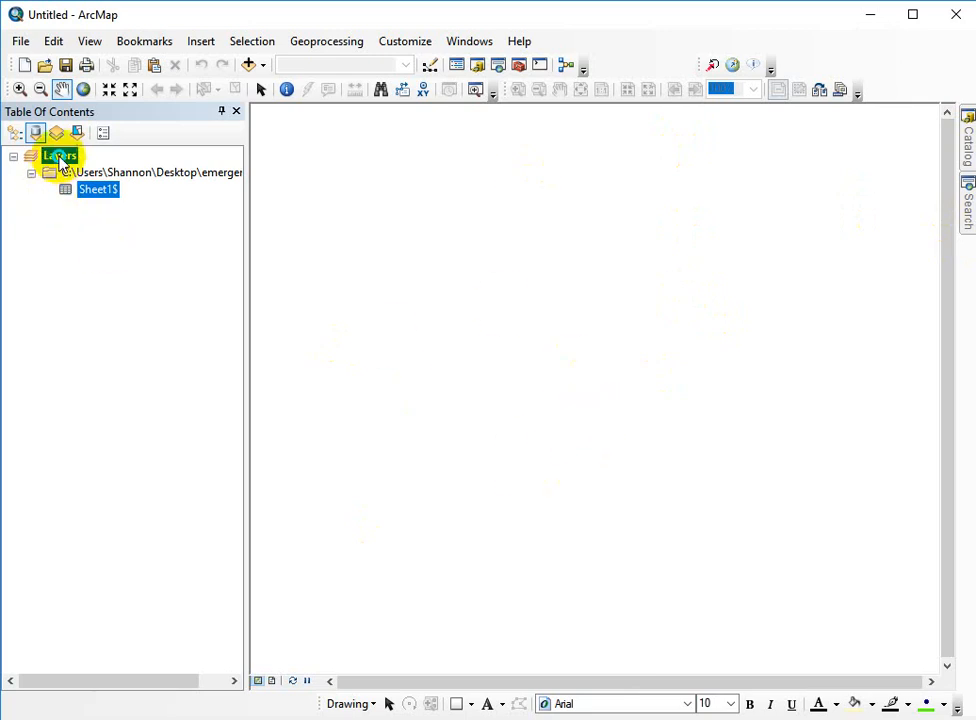
double_click(60, 155)
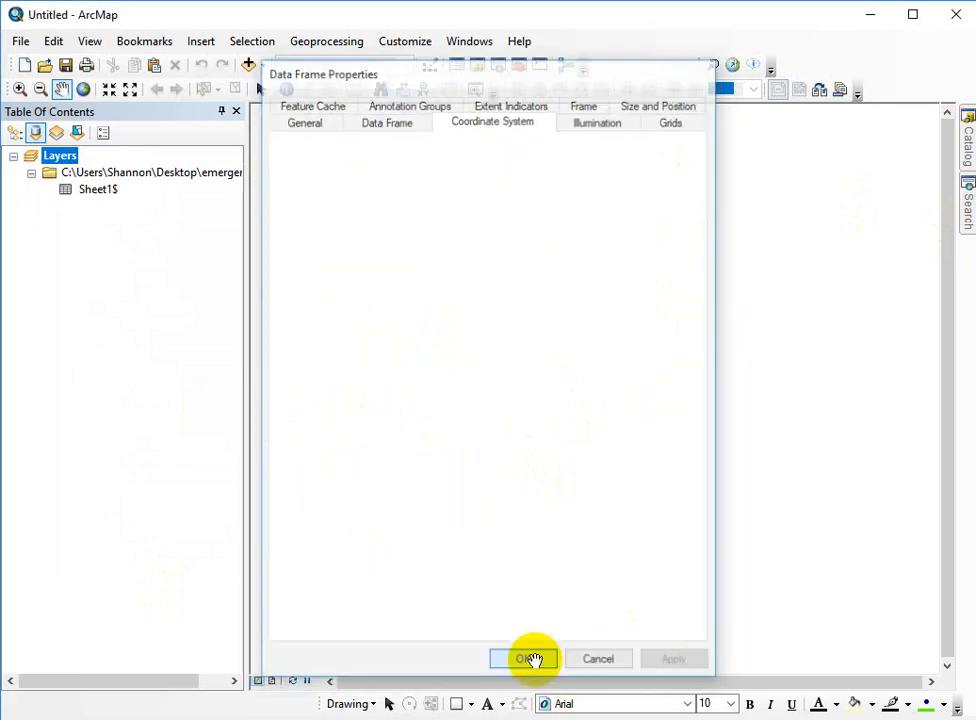
click(524, 658)
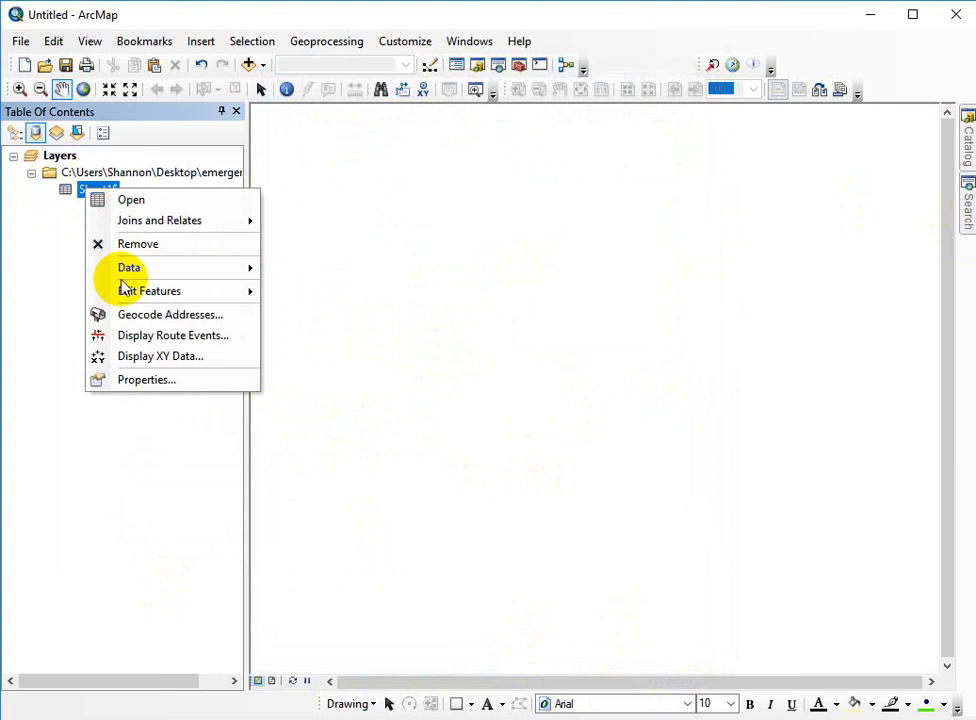
Step: Display Sheet1$ as XY data with X=Easting, Y=Northing in NAD 1983 UTM Zone 12N
click(160, 356)
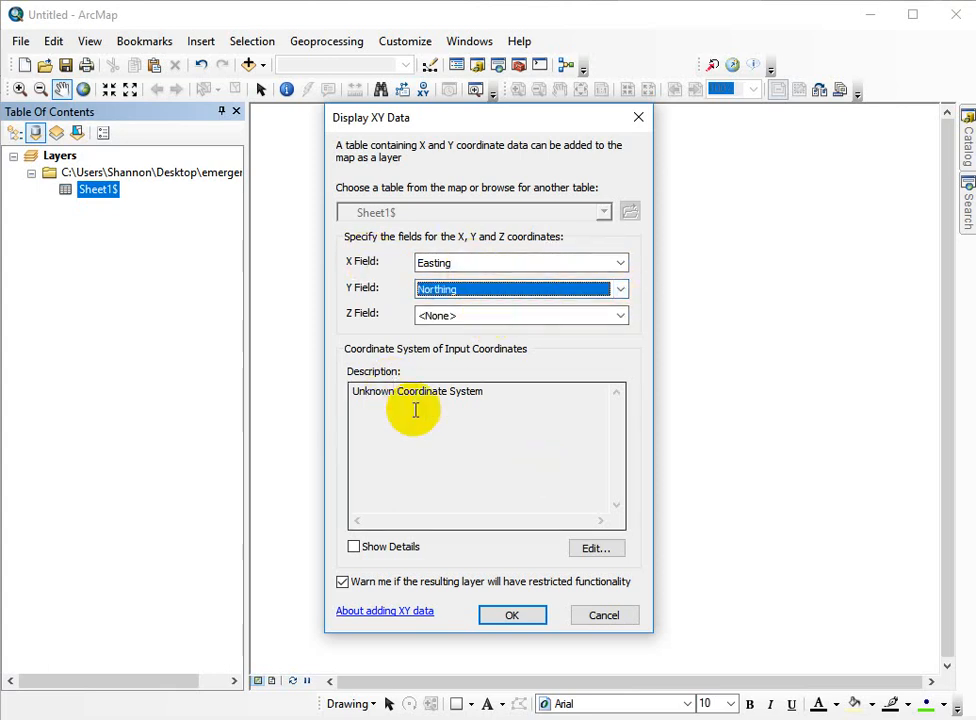
click(596, 548)
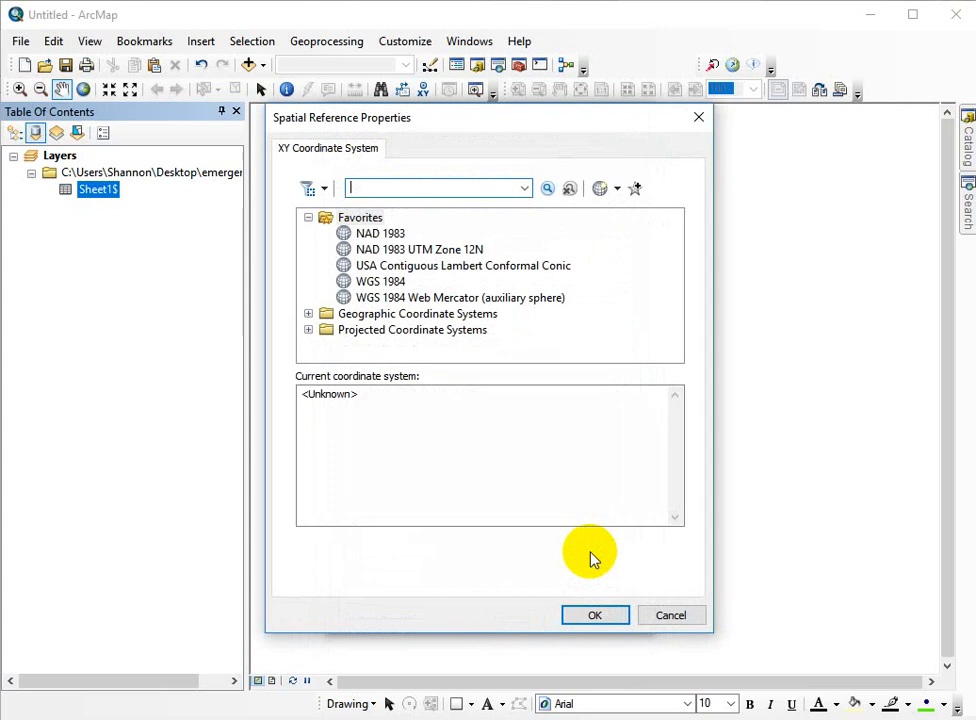
click(419, 249)
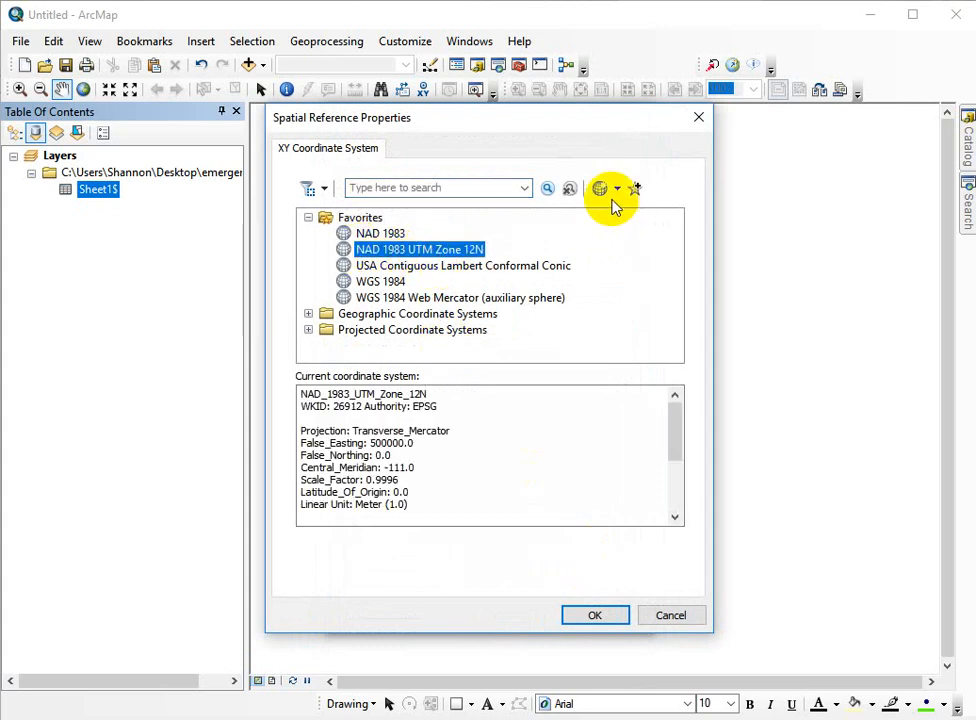
mouse_move(490, 305)
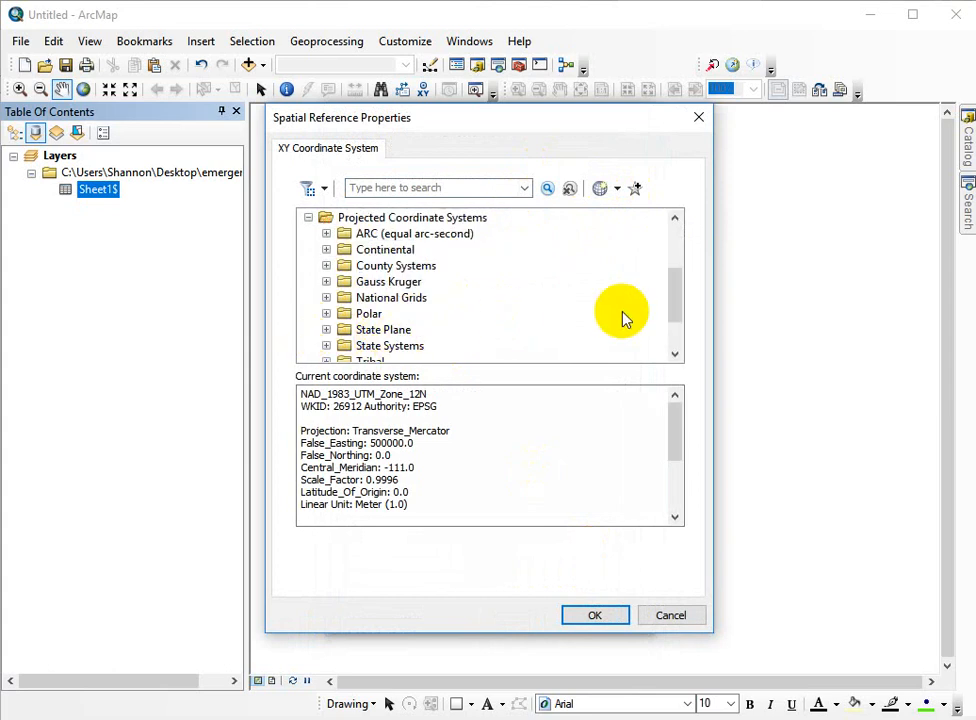
scroll(down, 3)
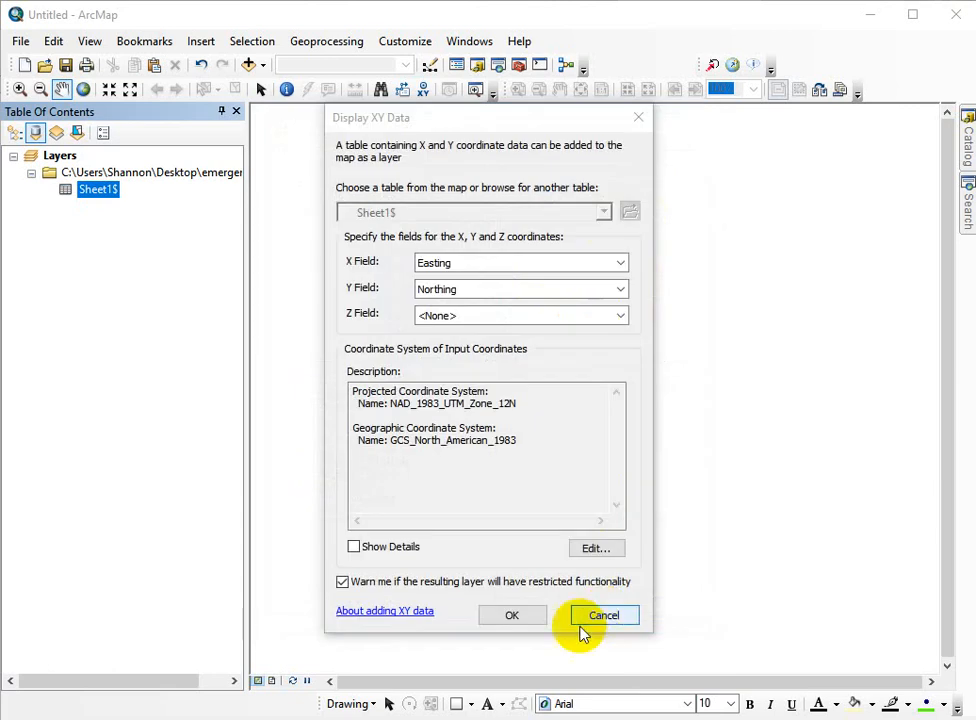
Step: Create the Sheet1$ Events point layer, accept the Object-ID warning, and open the basemap gallery
click(512, 615)
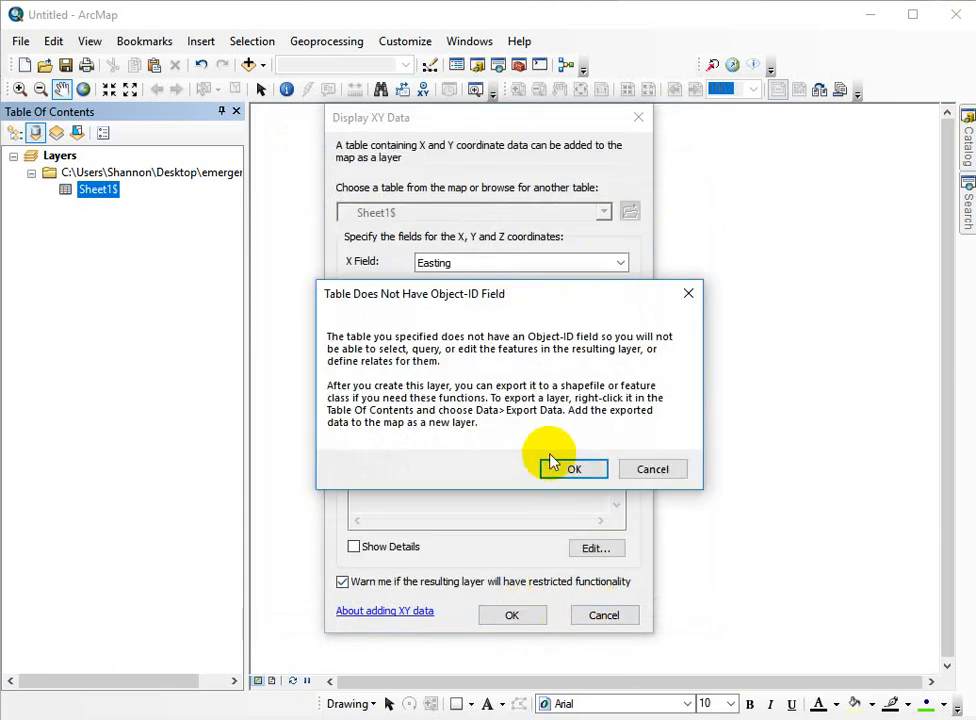
click(573, 469)
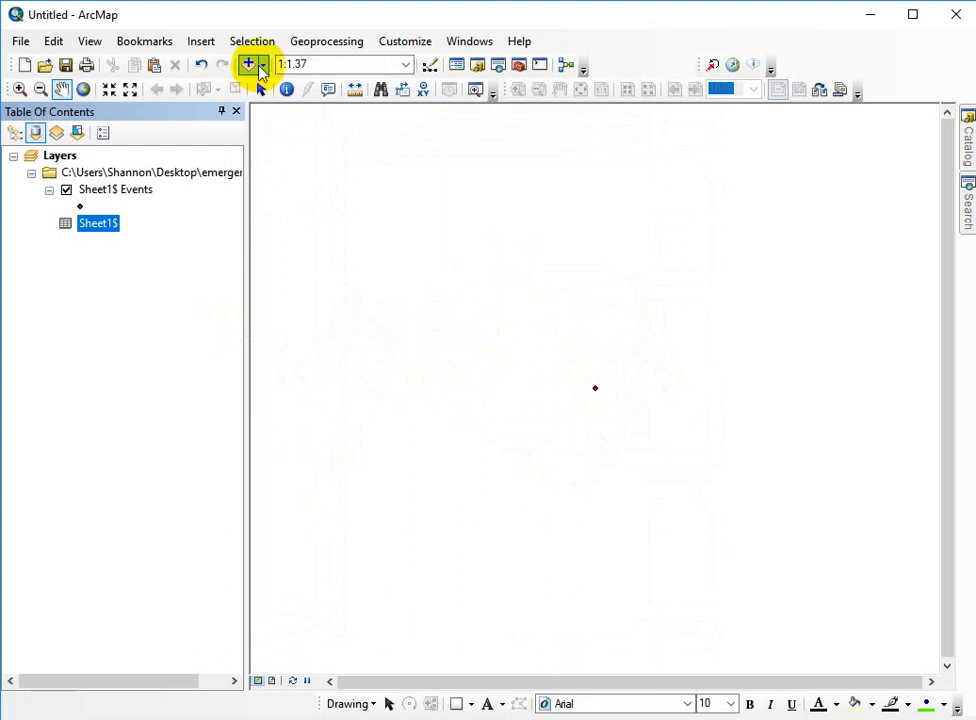
click(257, 64)
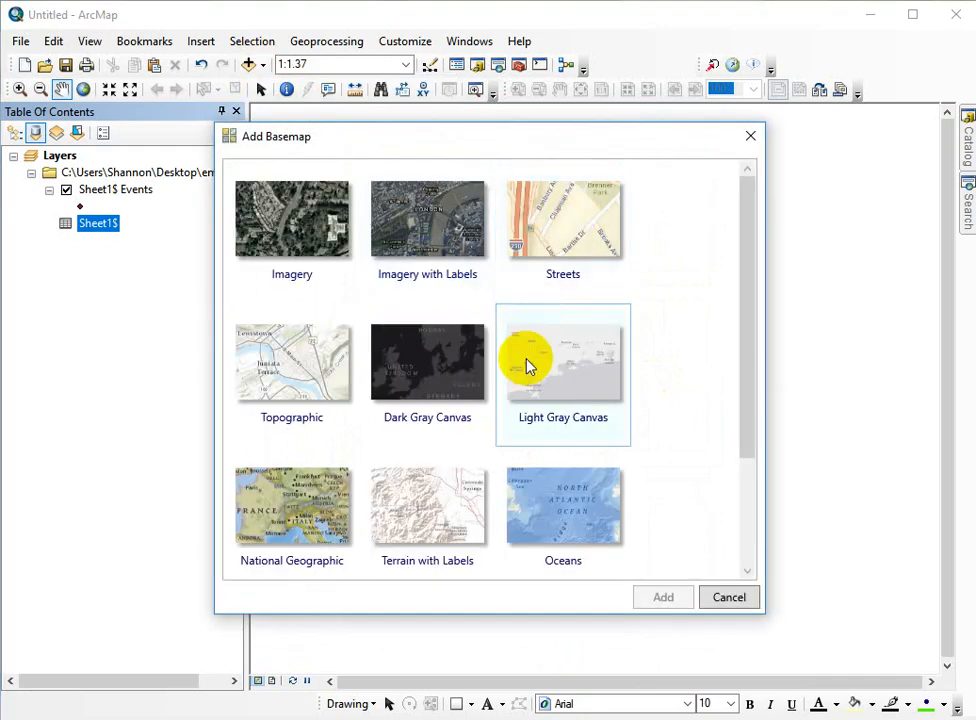
Step: Add the Topographic basemap beneath the points and dismiss the coordinate system warning
click(293, 365)
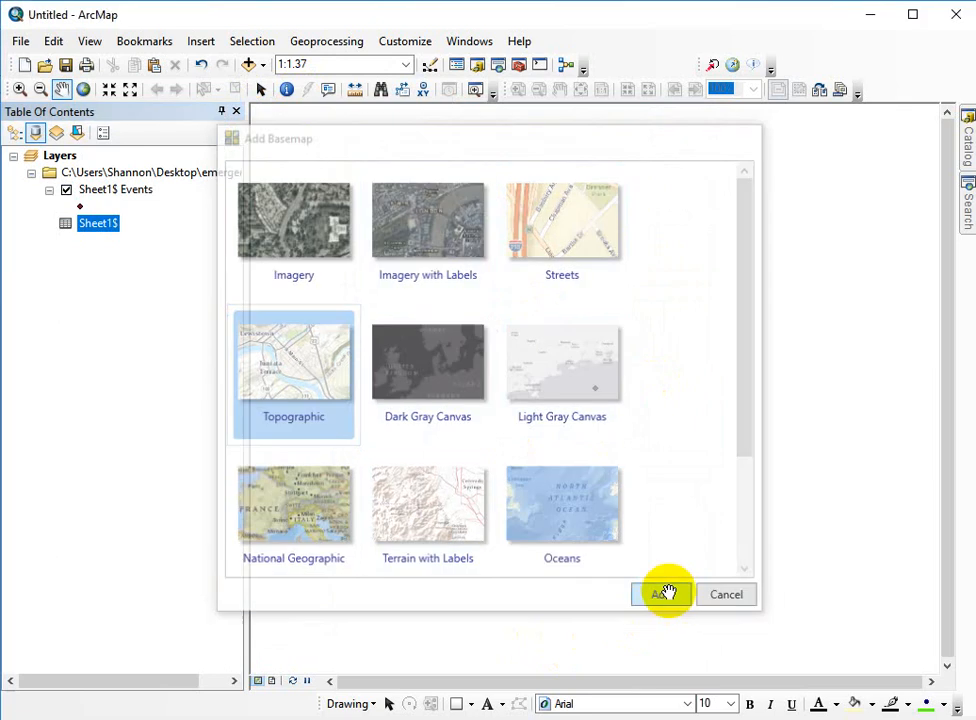
click(661, 594)
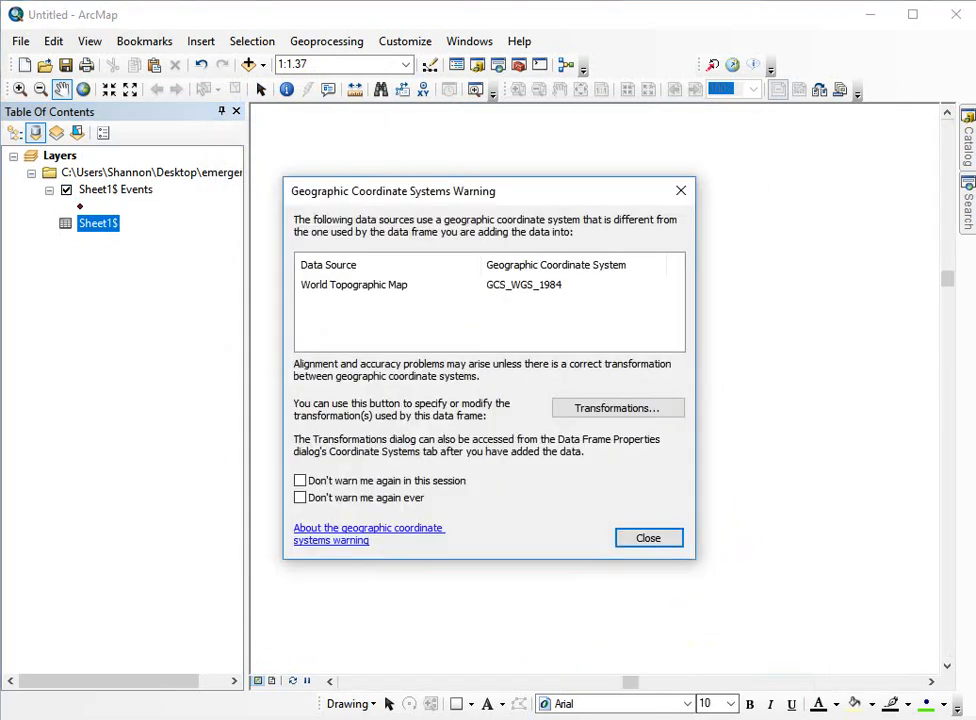
click(648, 538)
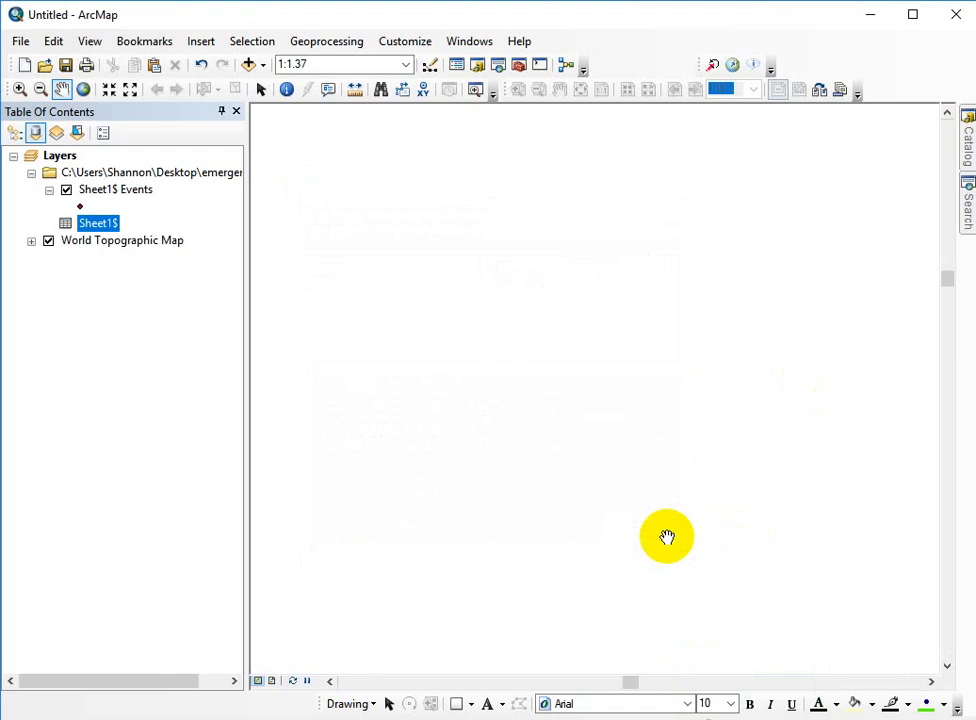
mouse_move(844, 436)
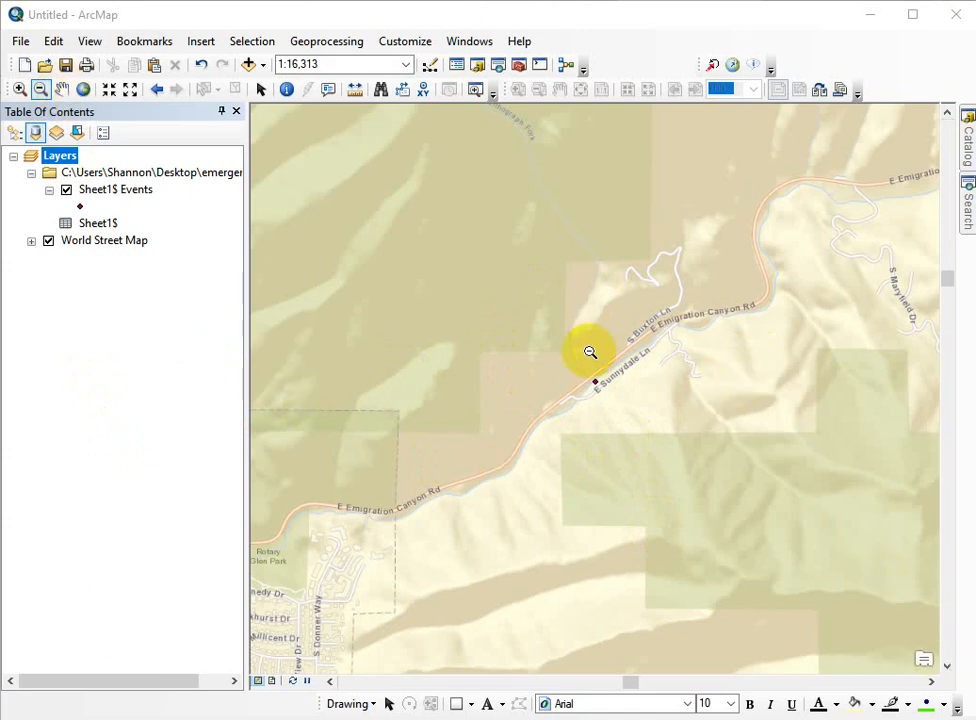
mouse_move(70, 315)
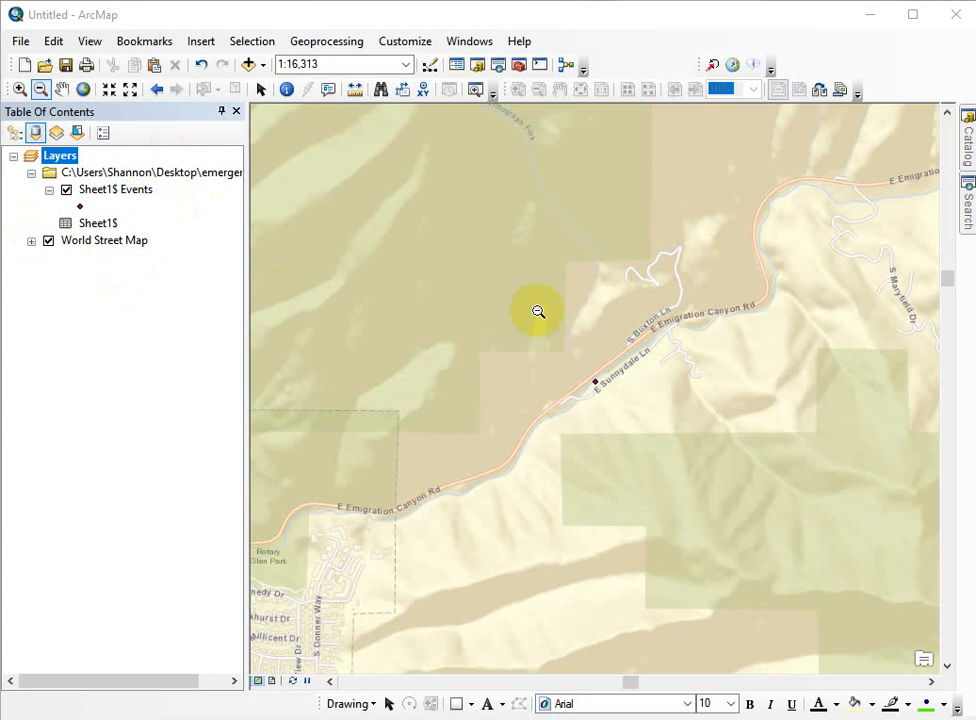
Step: Export all Sheet1$ Events features to a feature class in the source coordinate system
right_click(115, 189)
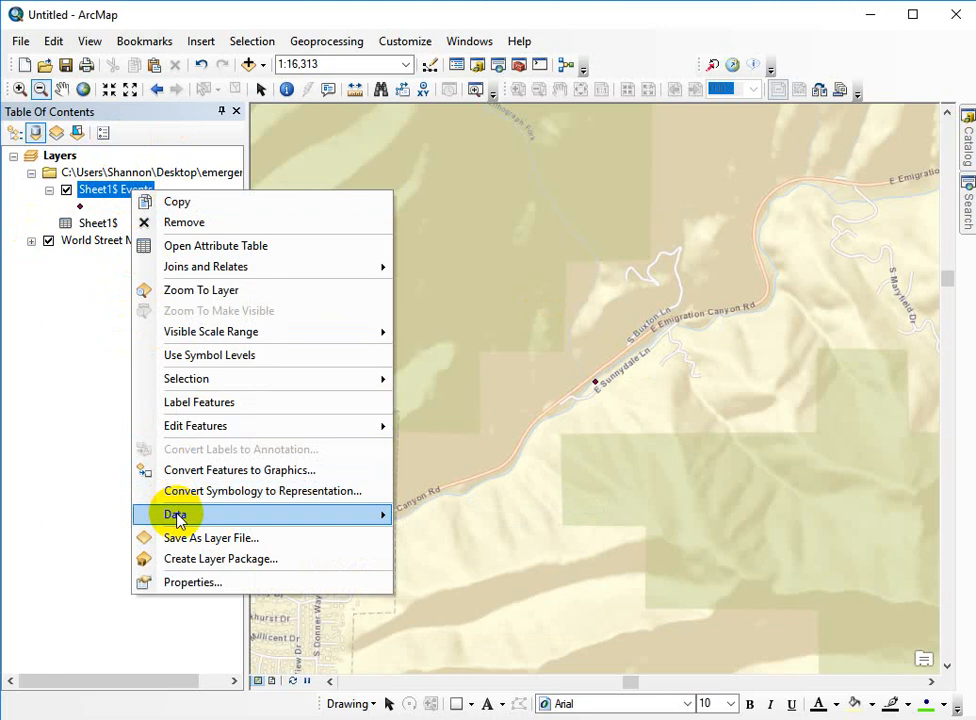
mouse_move(175, 514)
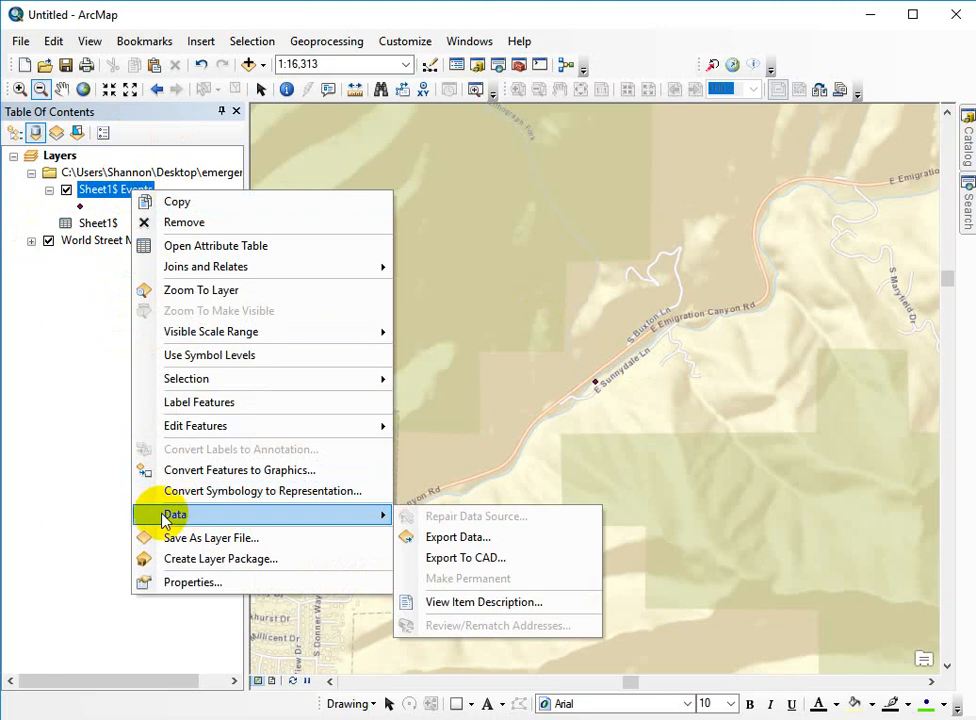
click(458, 537)
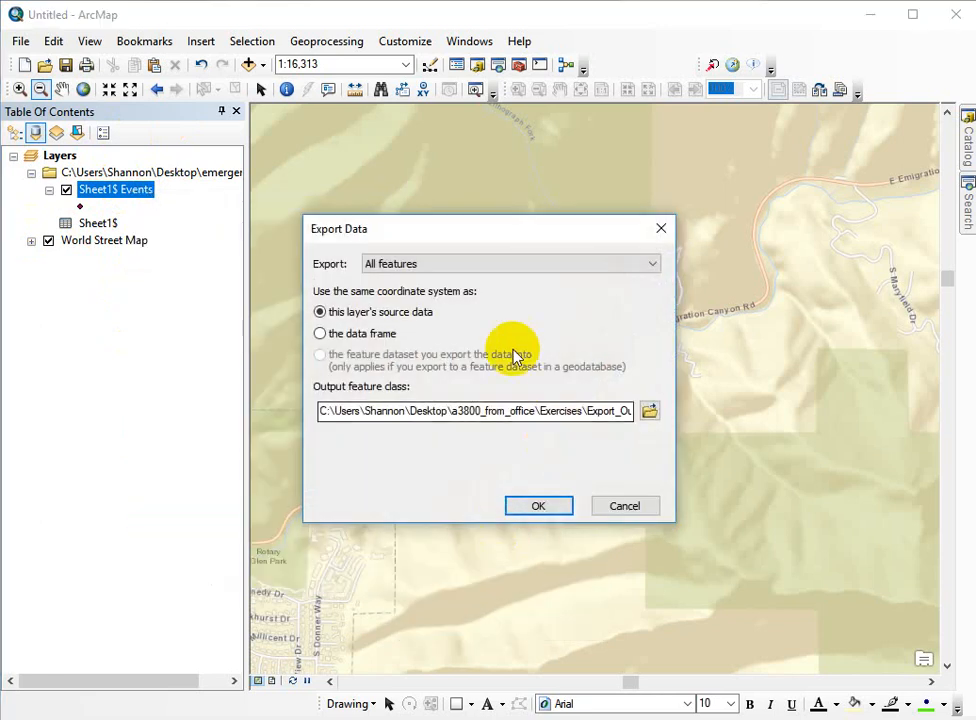
mouse_move(245, 225)
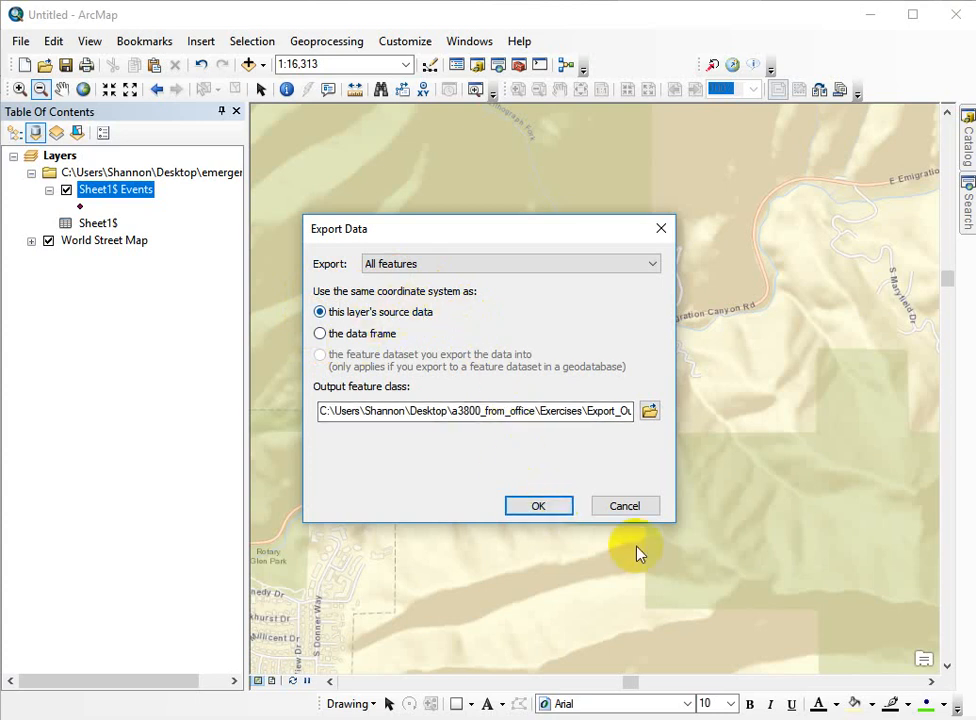
click(538, 505)
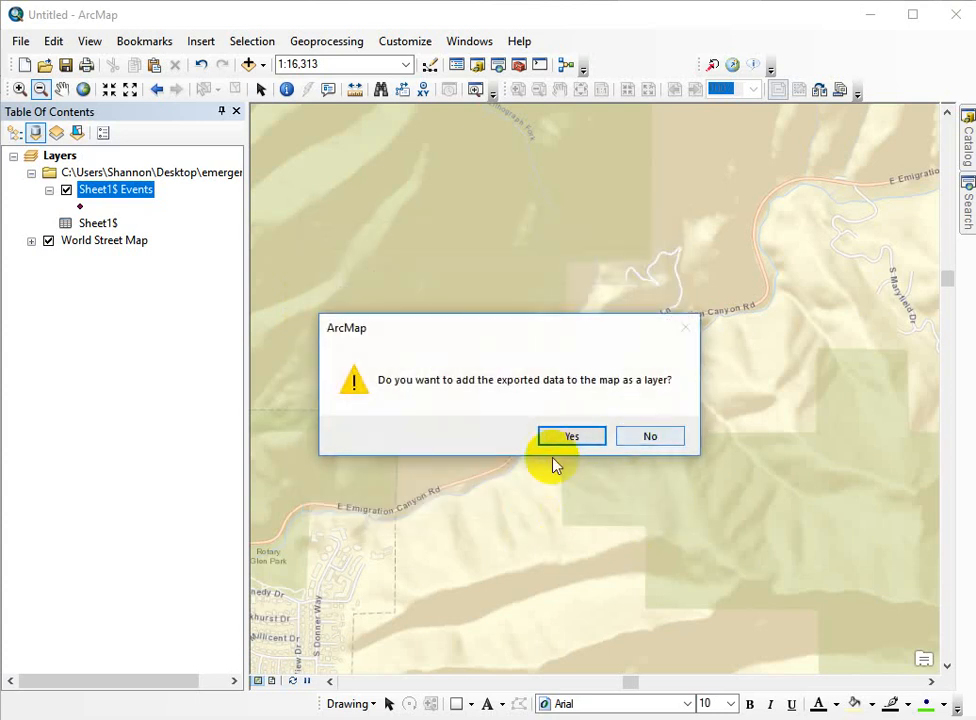
Step: Add Export_Output_2 to the map and remove the original Sheet1$ workbook group
click(571, 436)
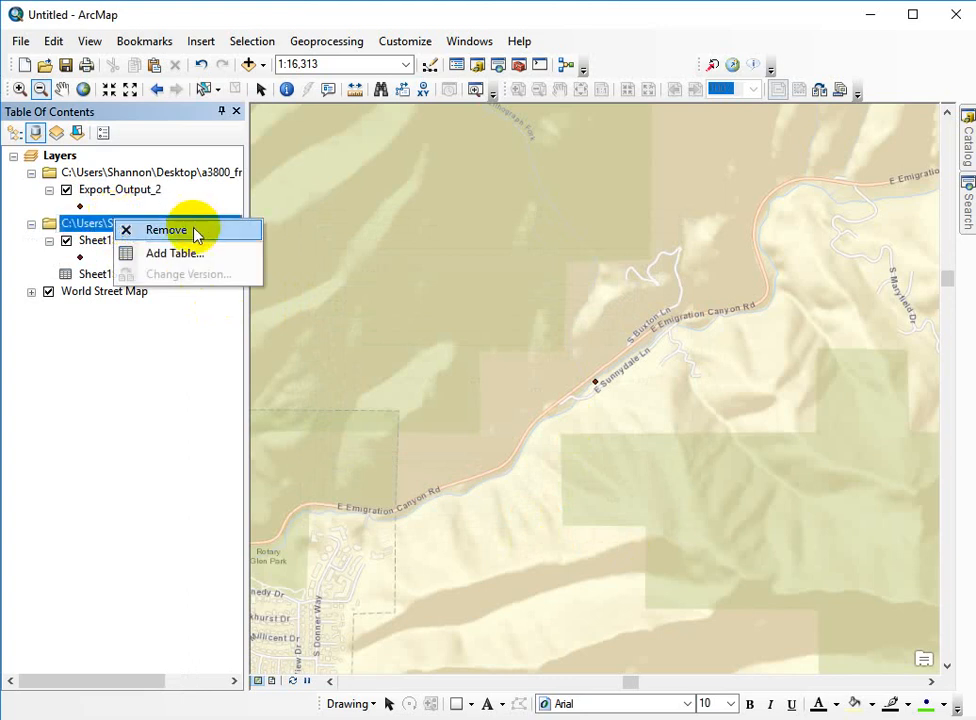
click(166, 230)
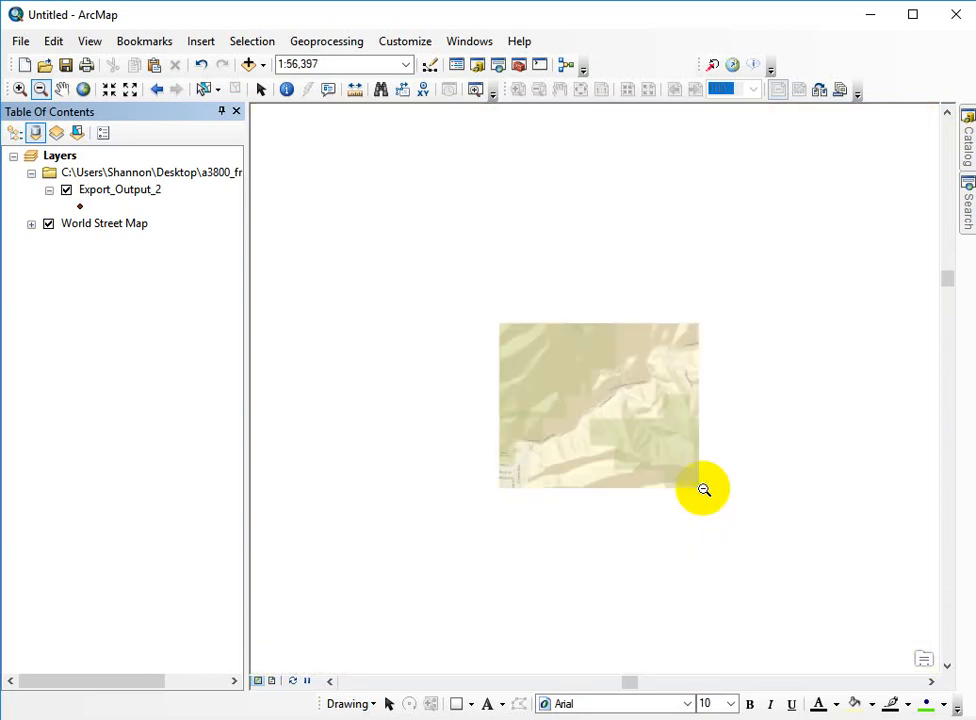
mouse_move(444, 673)
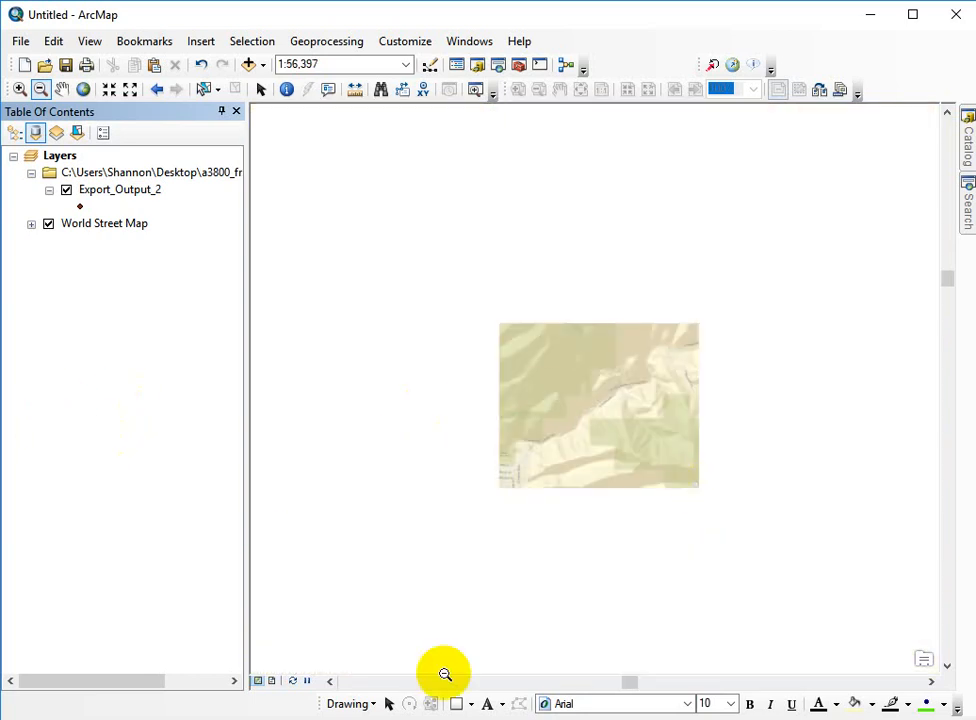